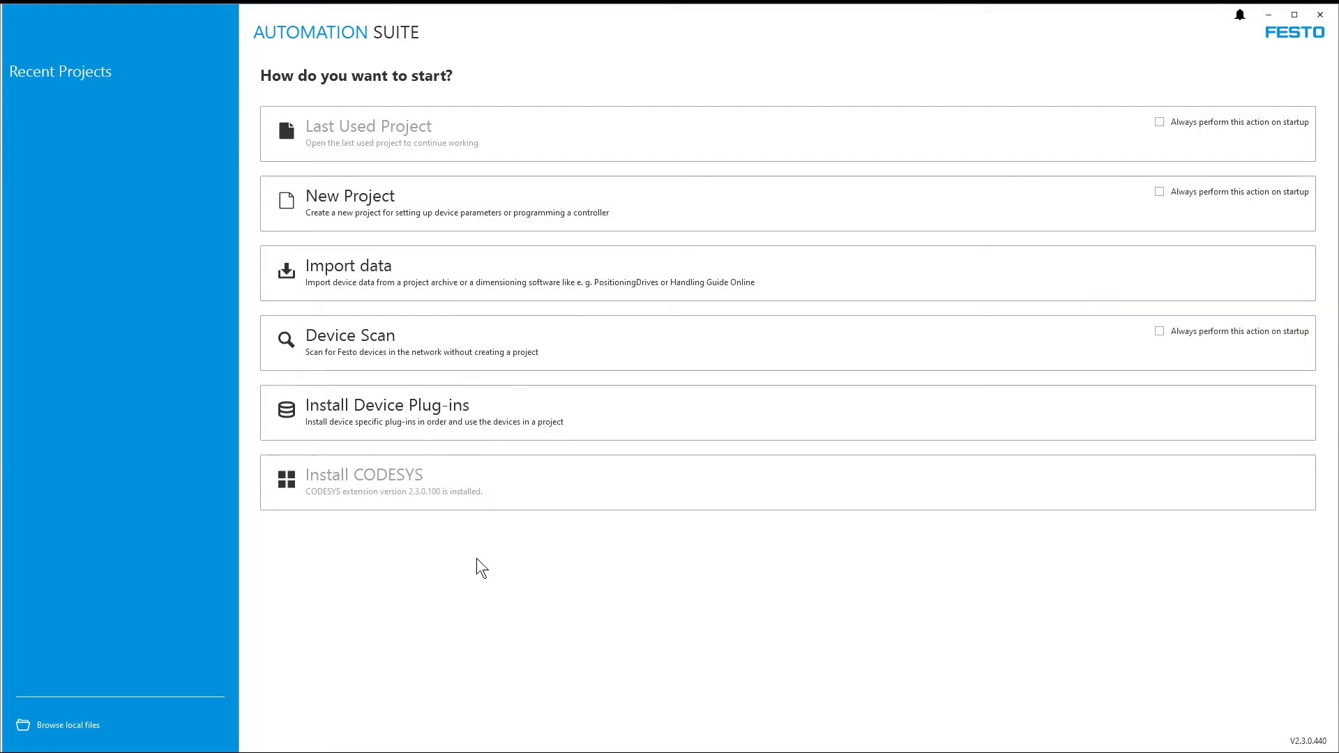
mouse_move(470, 353)
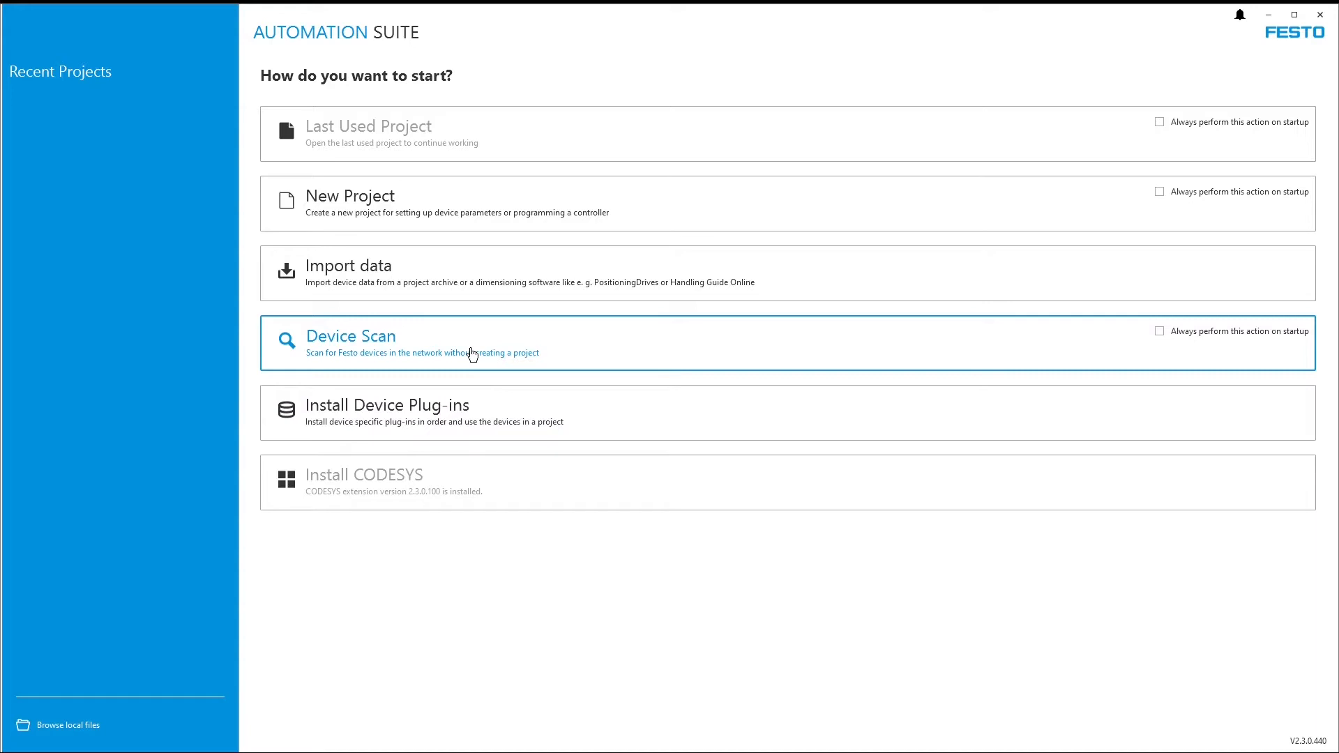
Start a Device Scan session, opening a new project with an empty topology editor.
left_click(350, 195)
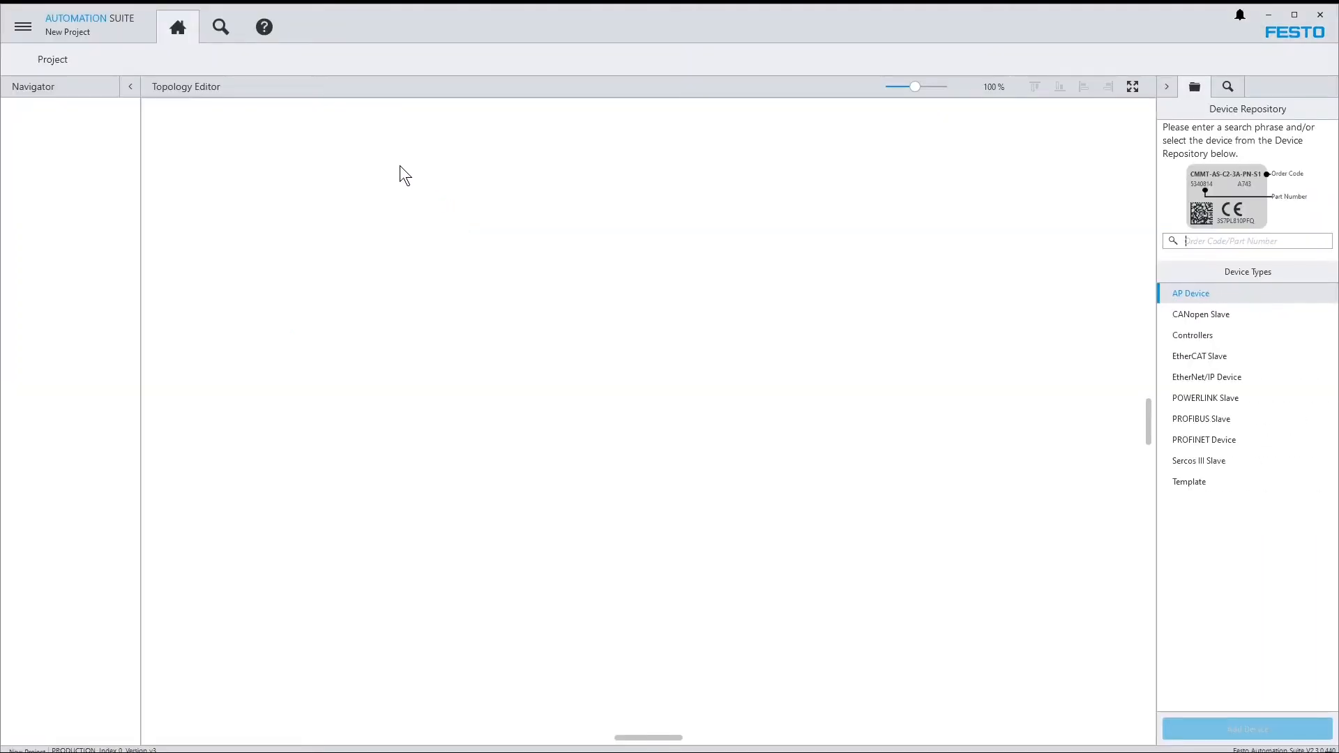
Scan the network for devices and select the CMMT-ST-EC drive to show its actions.
left_click(221, 26)
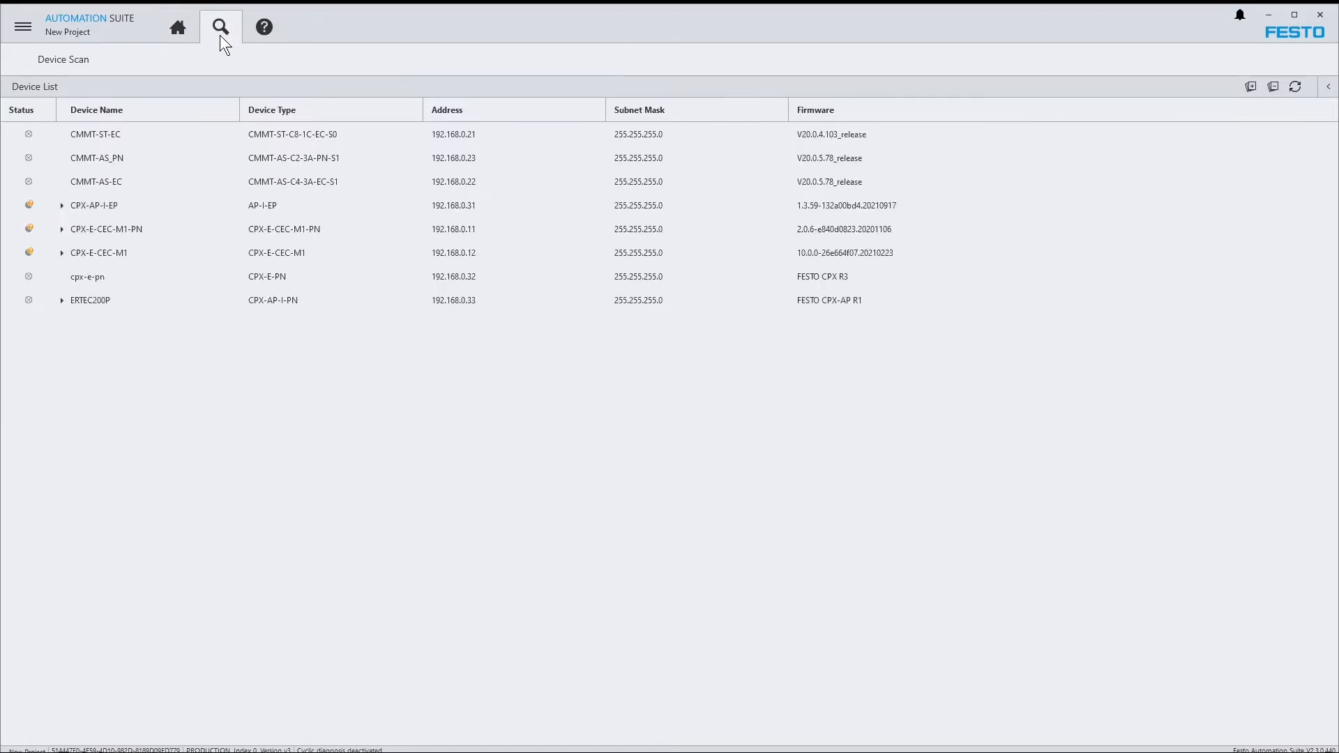
left_click(95, 133)
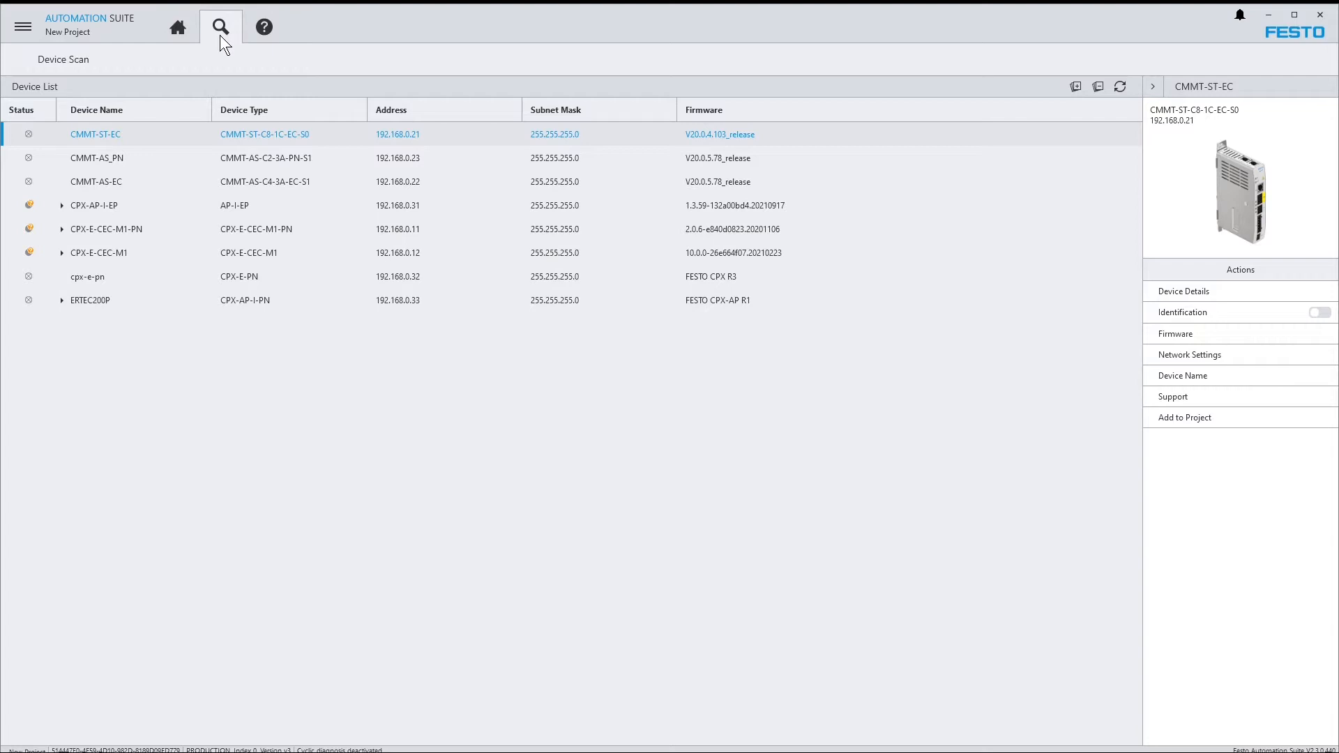
mouse_move(243, 70)
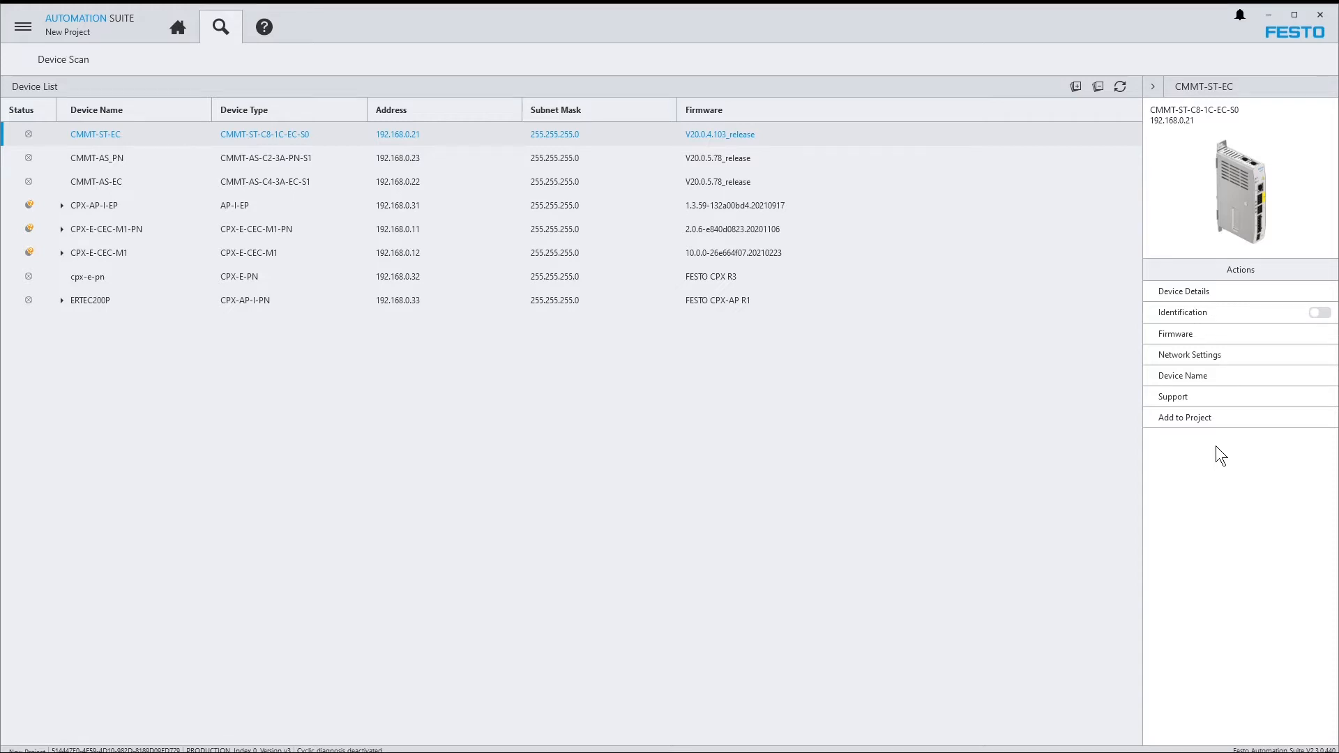
mouse_move(398, 205)
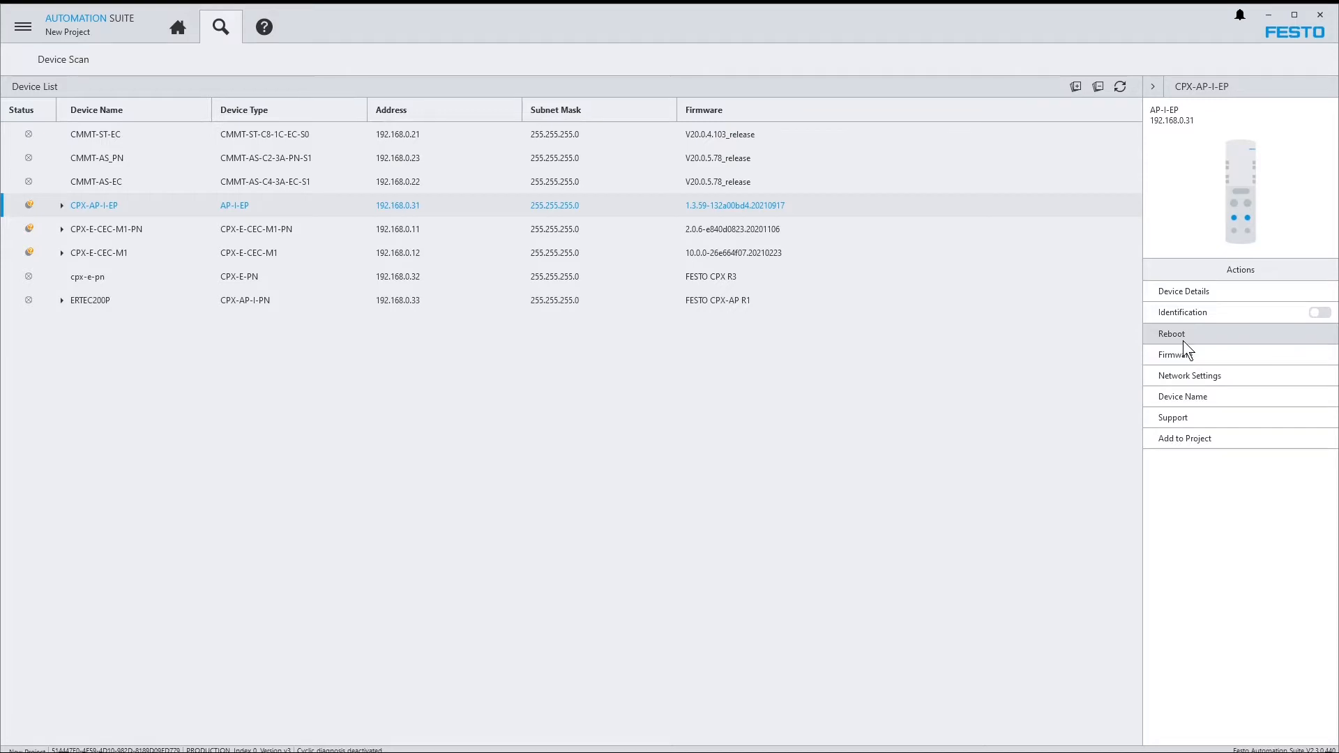
Review the CPX-AP-I-EP's serial number, product key and operational state in Device Details.
left_click(1184, 292)
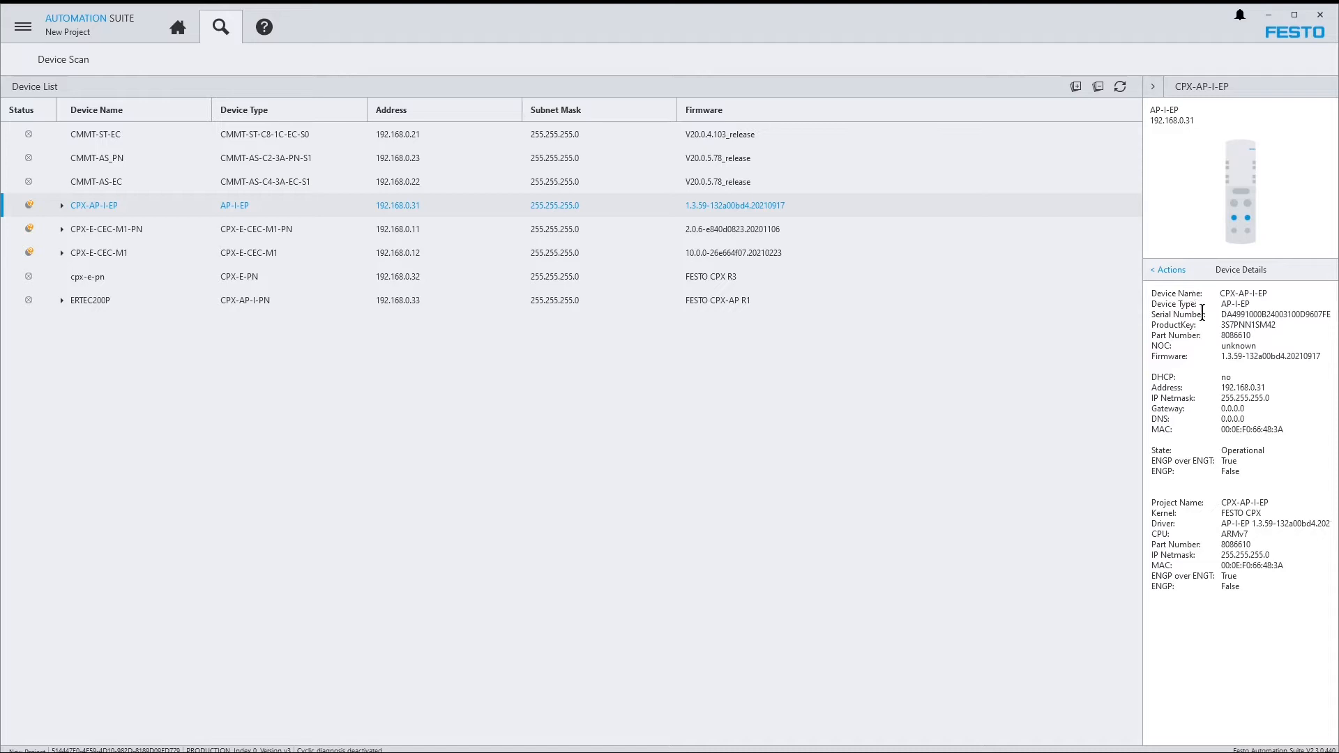
double_click(1247, 325)
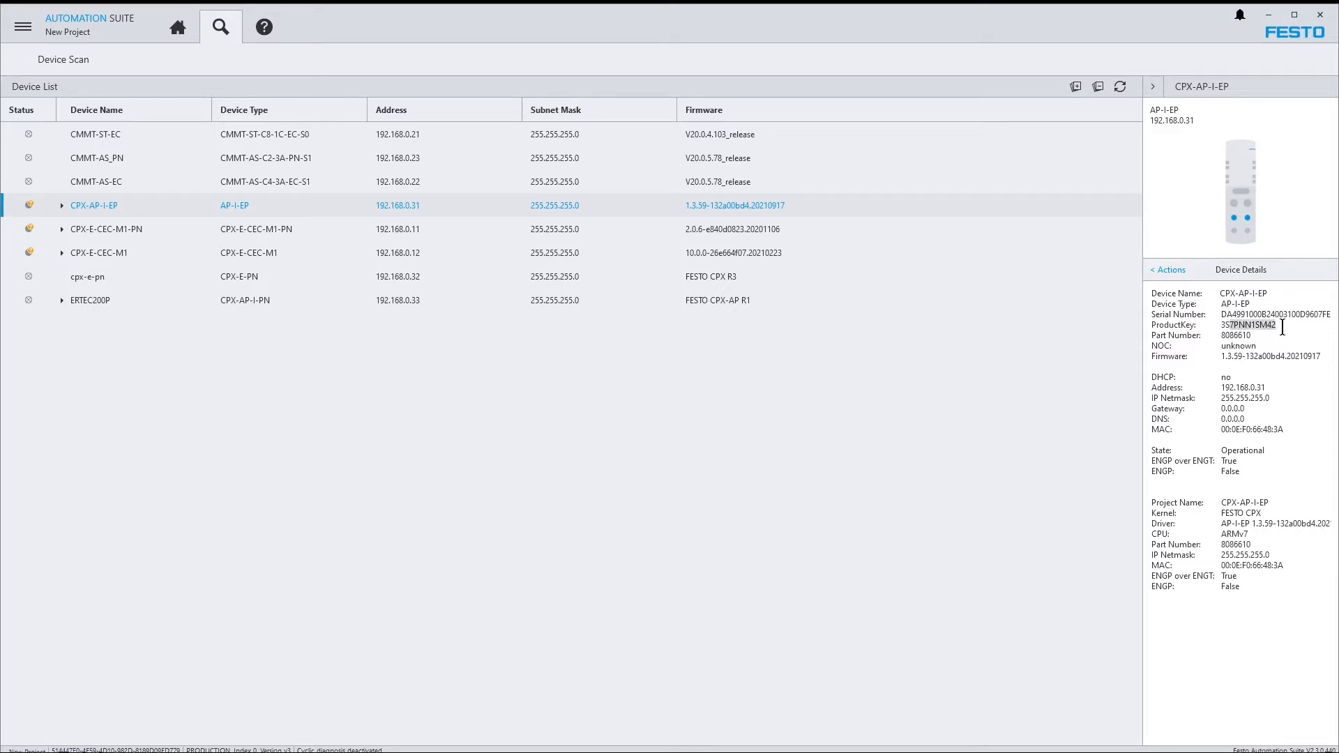
double_click(1234, 335)
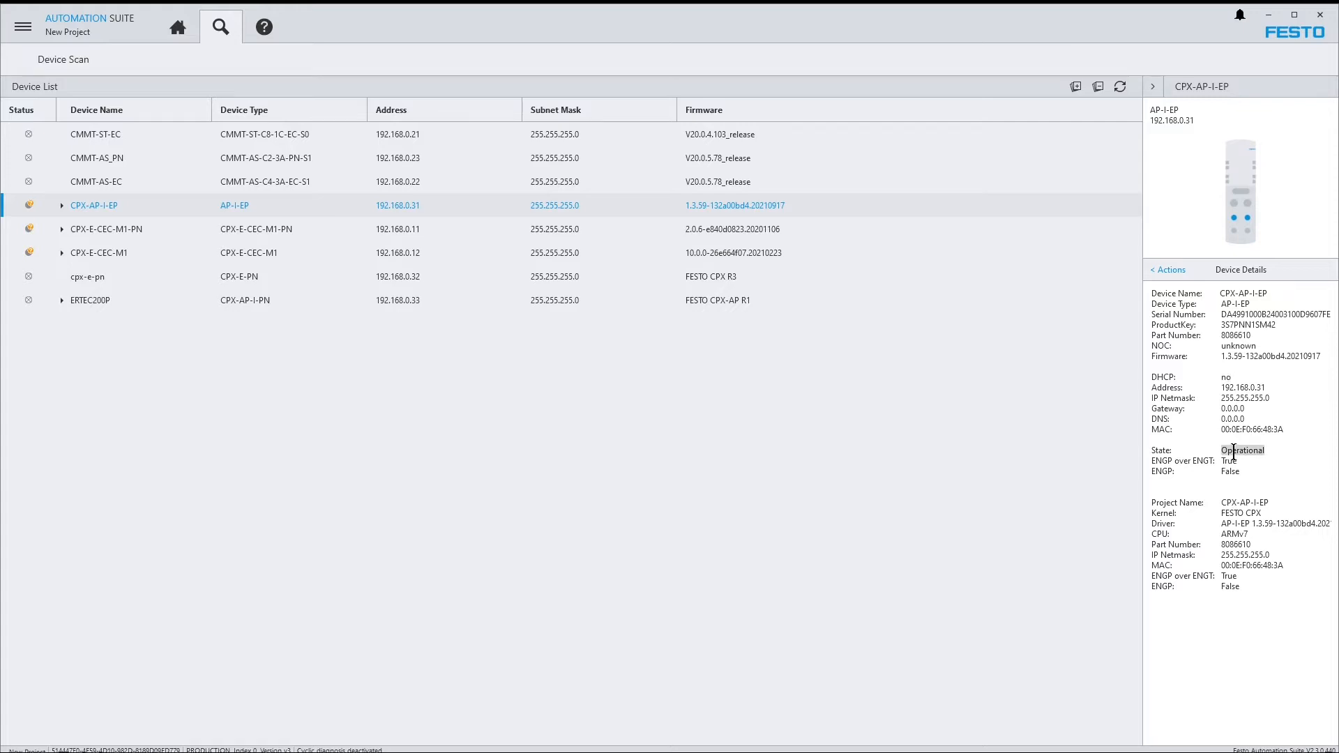
left_click(1167, 269)
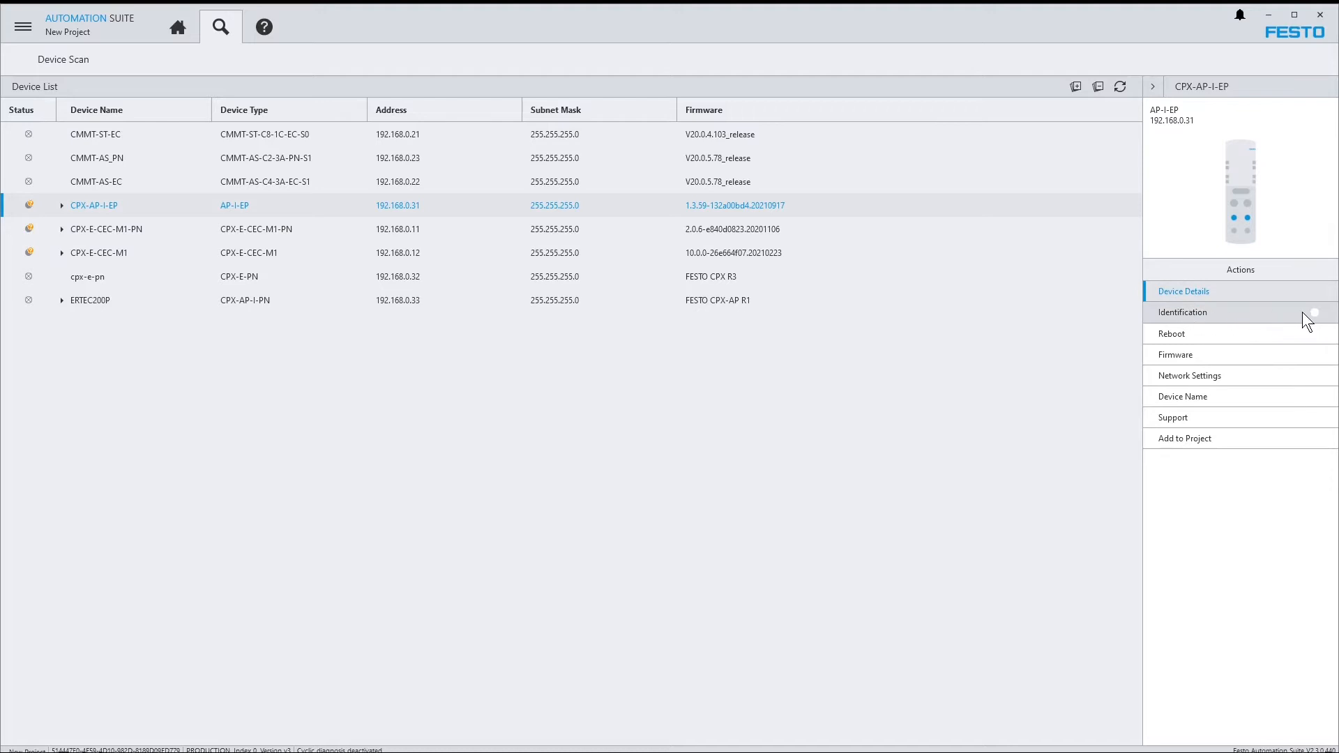
Toggle CPX-AP-I-EP identification on so it signals itself, then off again.
left_click(1315, 312)
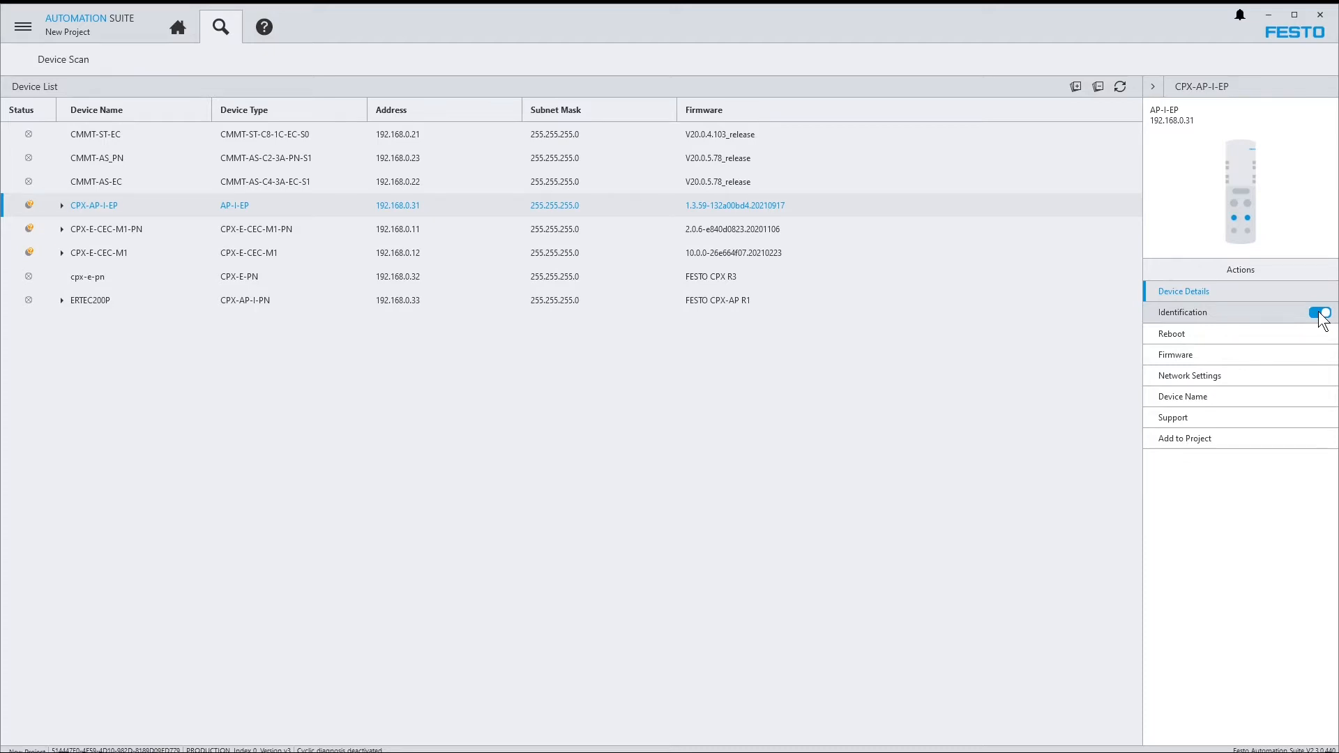
left_click(1318, 312)
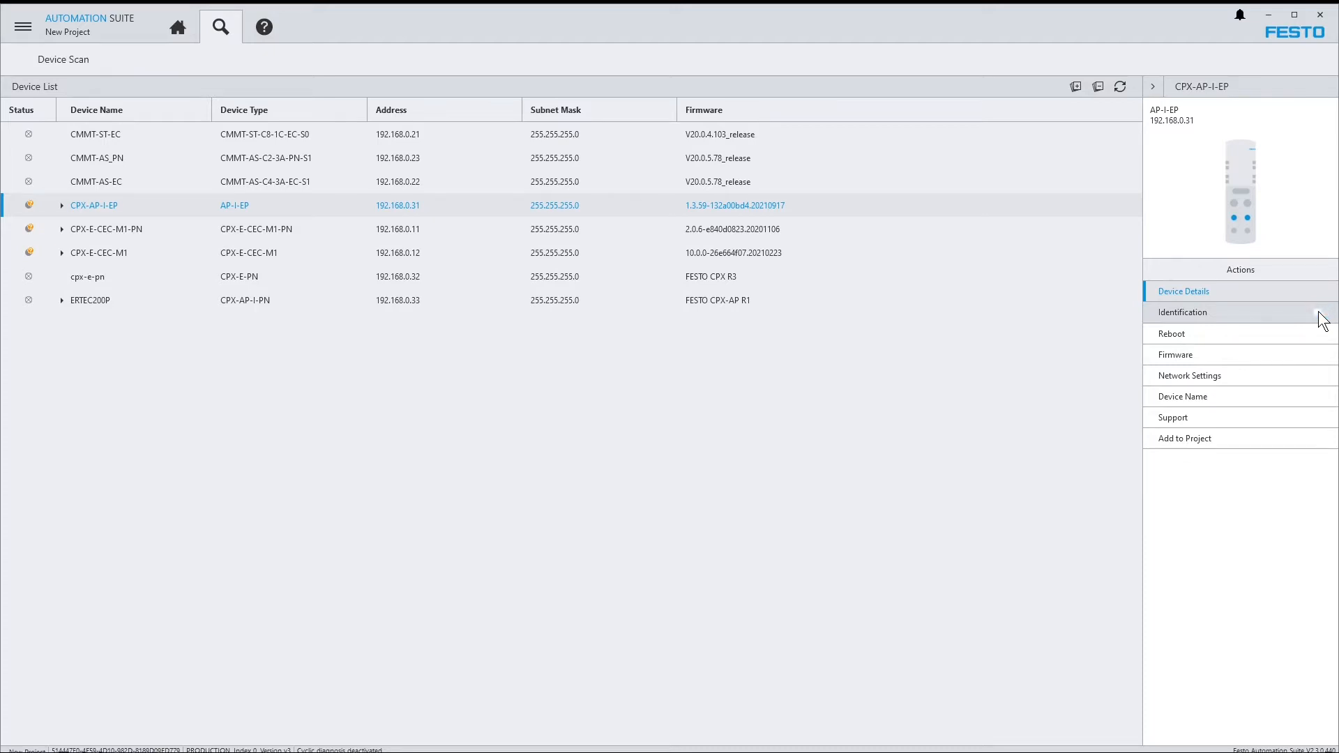
left_click(1318, 311)
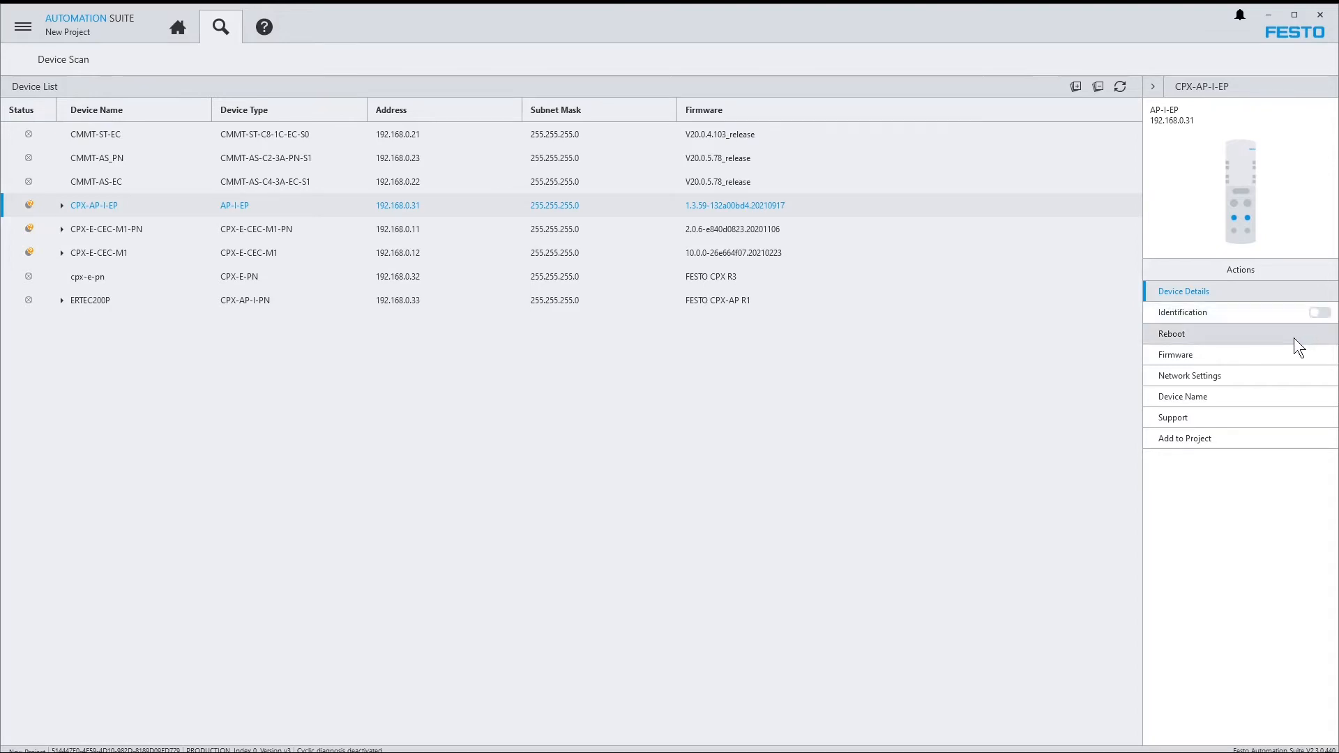
Reboot the CPX-AP-I-EP device and confirm the reboot.
left_click(1170, 334)
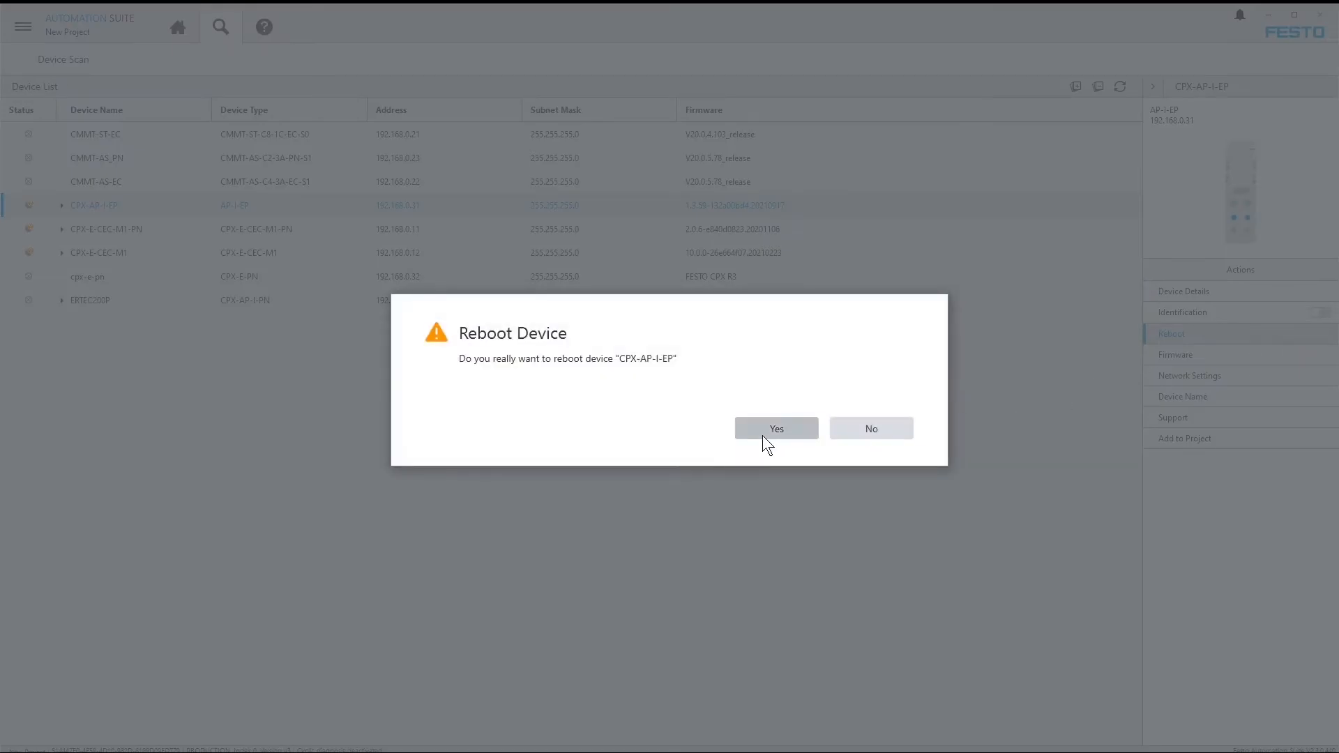
left_click(776, 429)
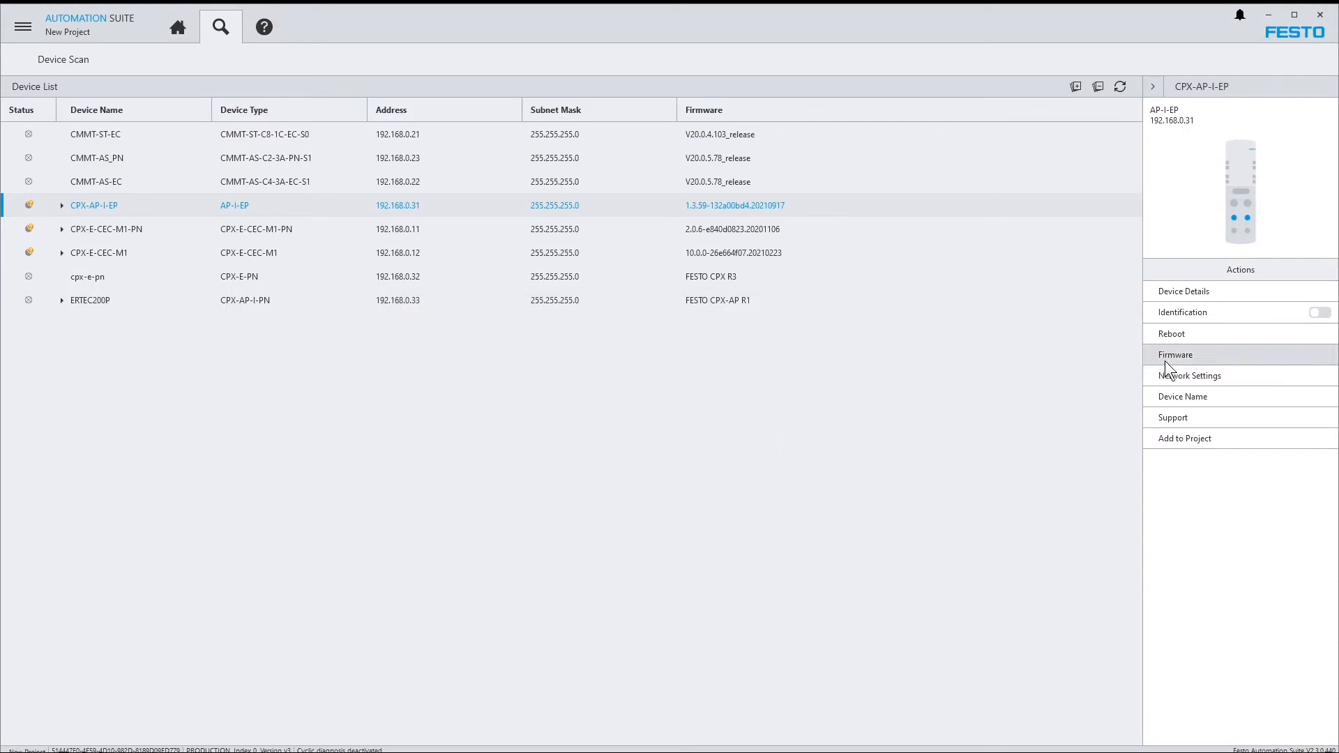
left_click(1175, 354)
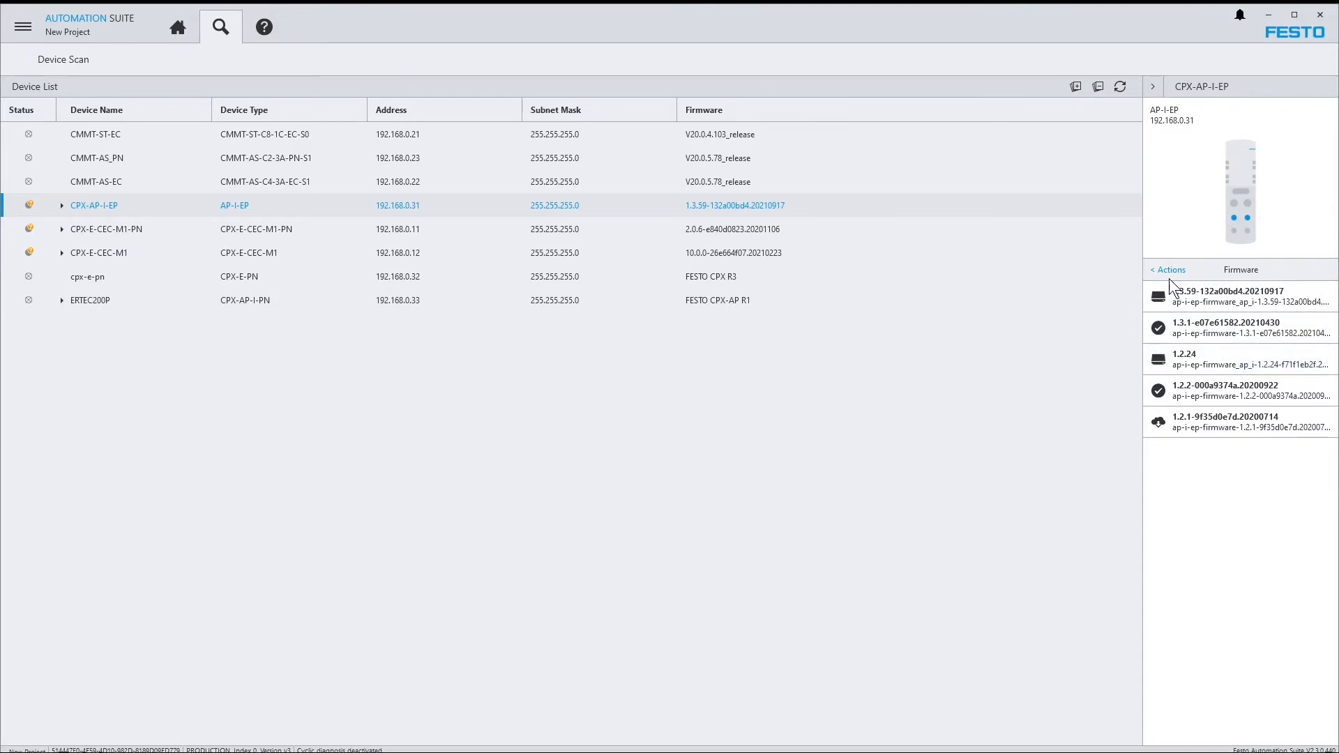
left_click(1166, 270)
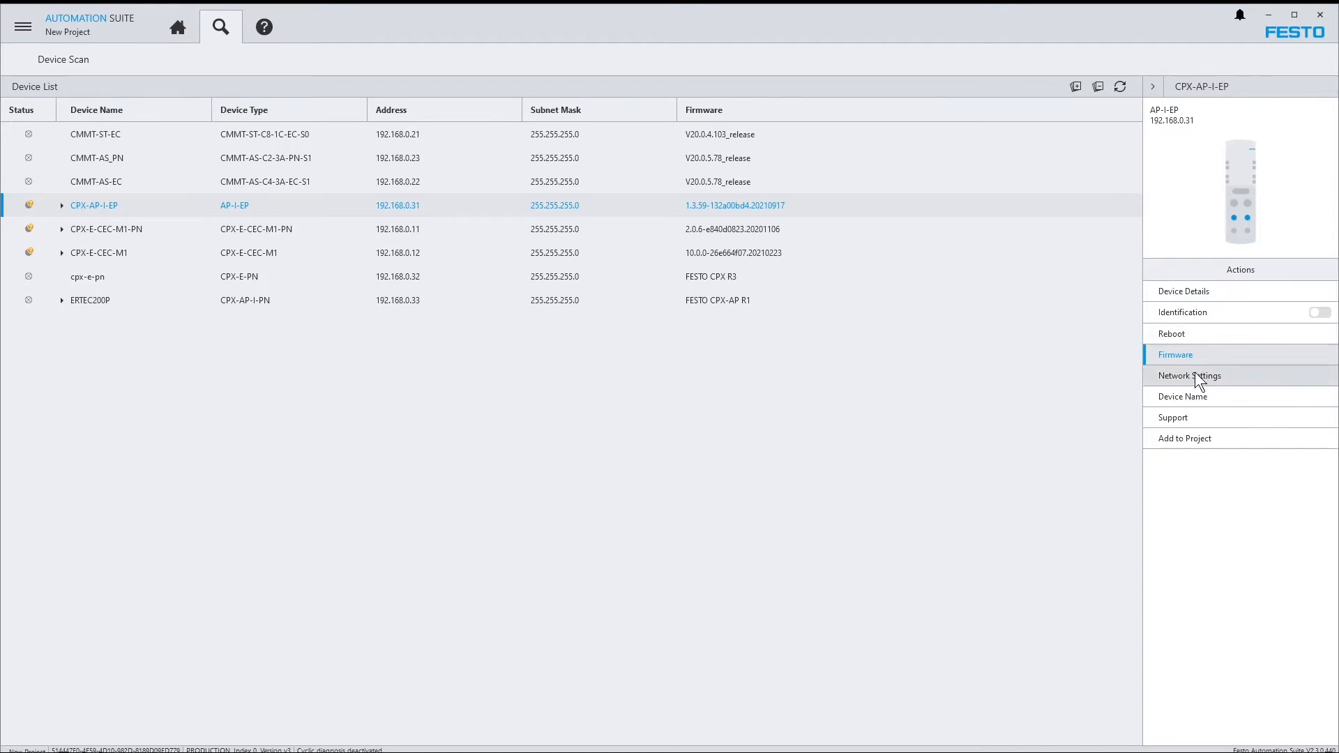
Change the CPX-AP-I-EP's IP address to 192.168.0.34 and activate the new network settings.
left_click(1188, 375)
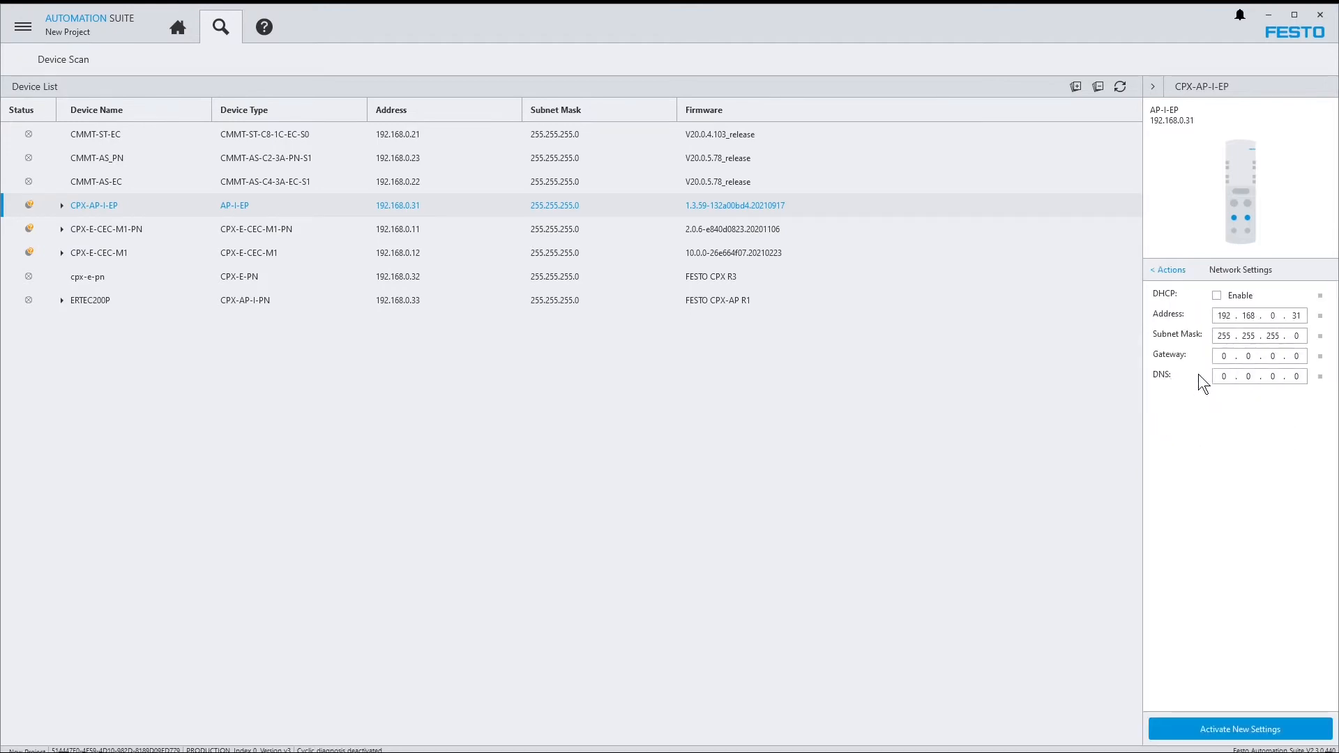
left_click(1294, 315)
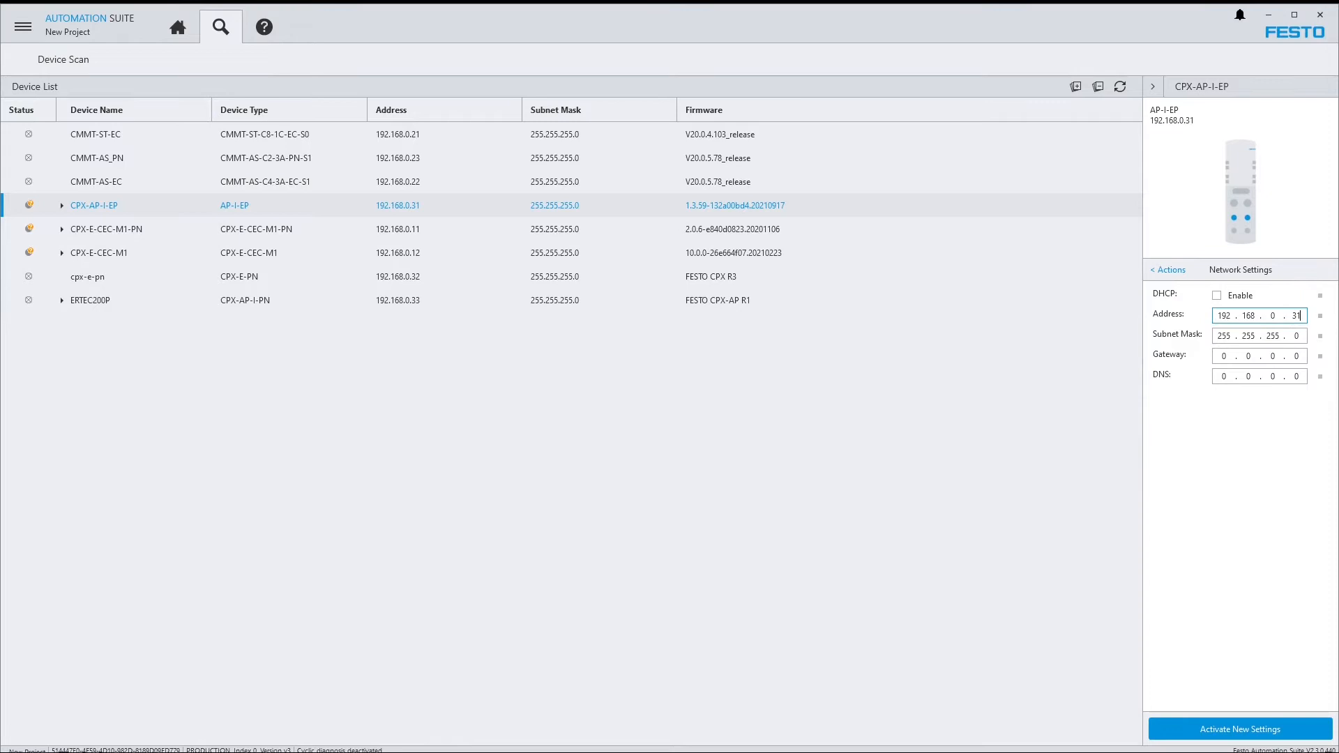
type("4")
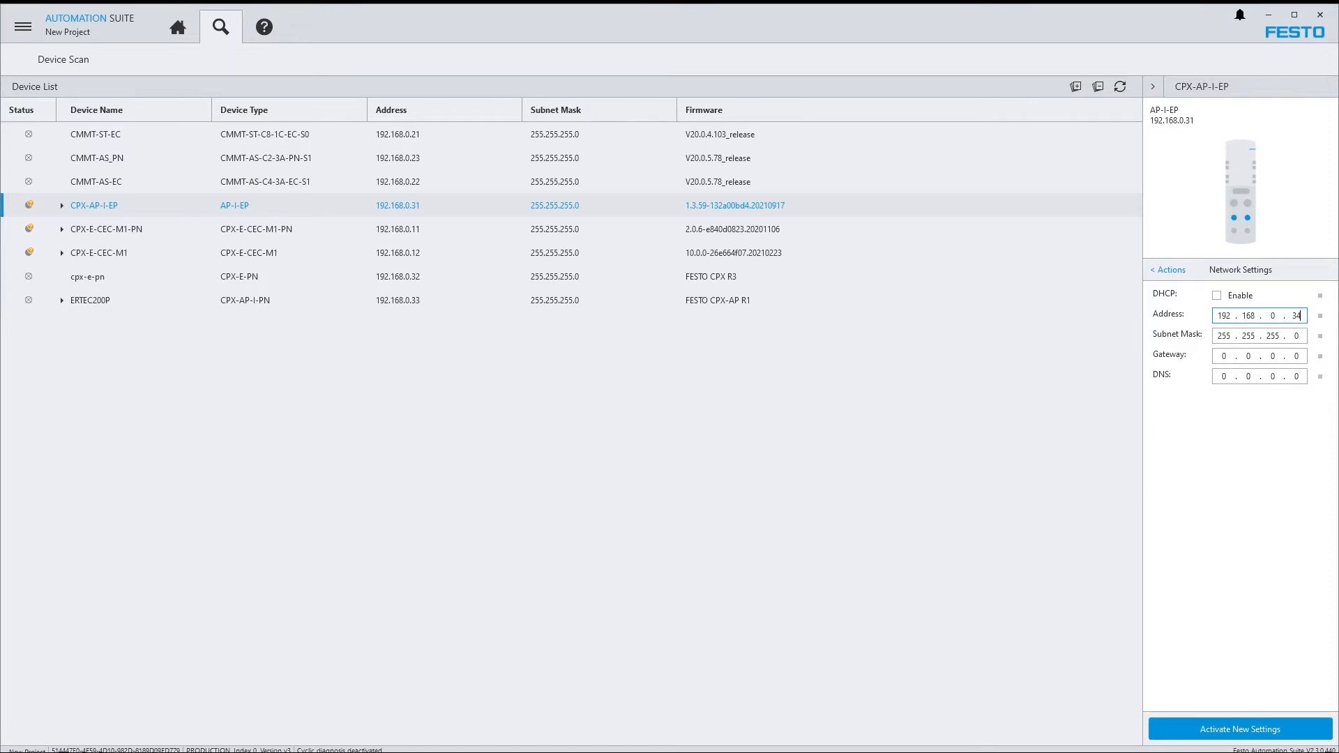
left_click(1236, 728)
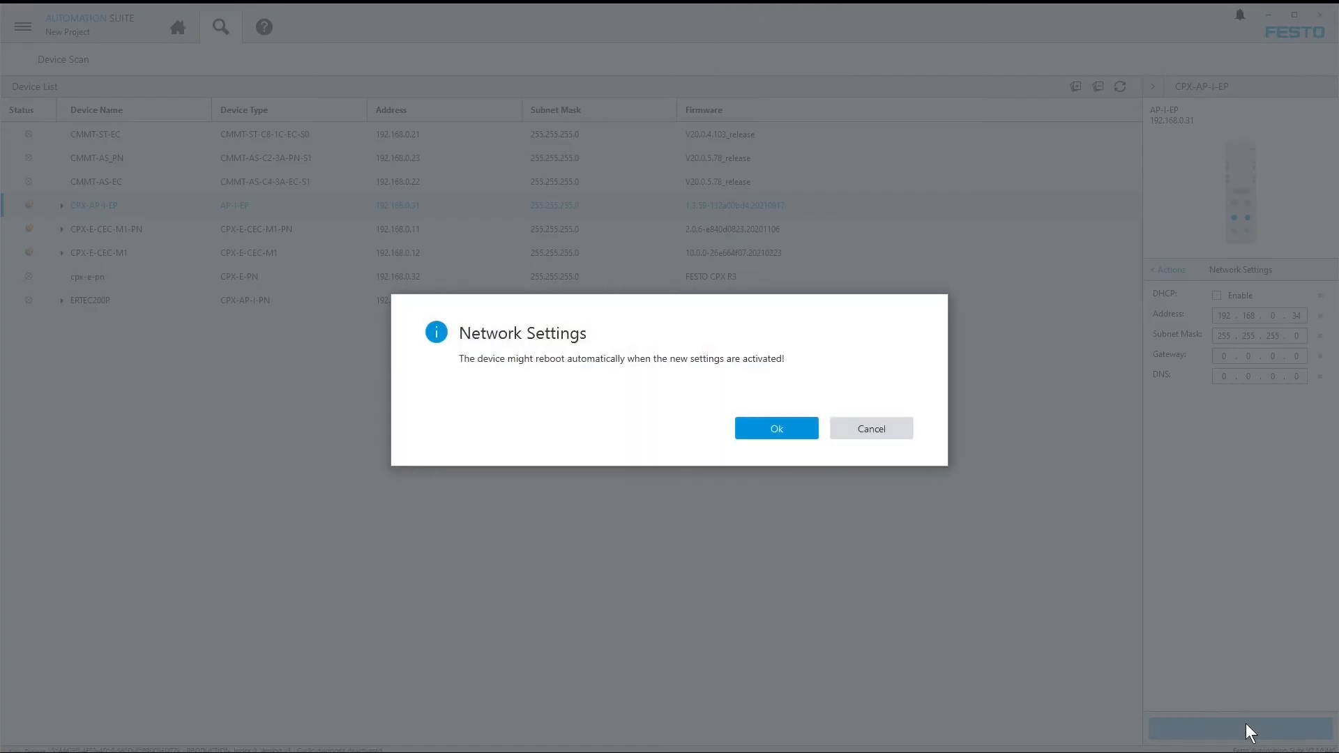
left_click(774, 429)
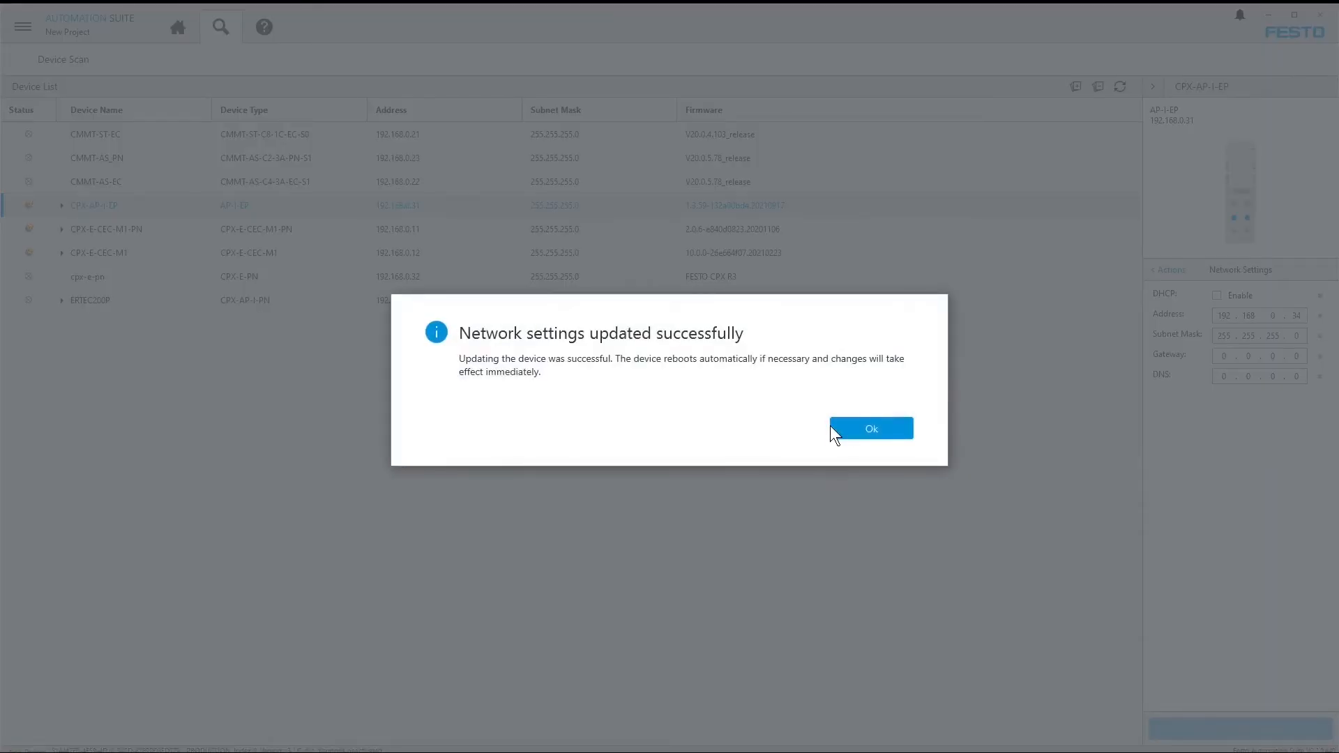
left_click(869, 429)
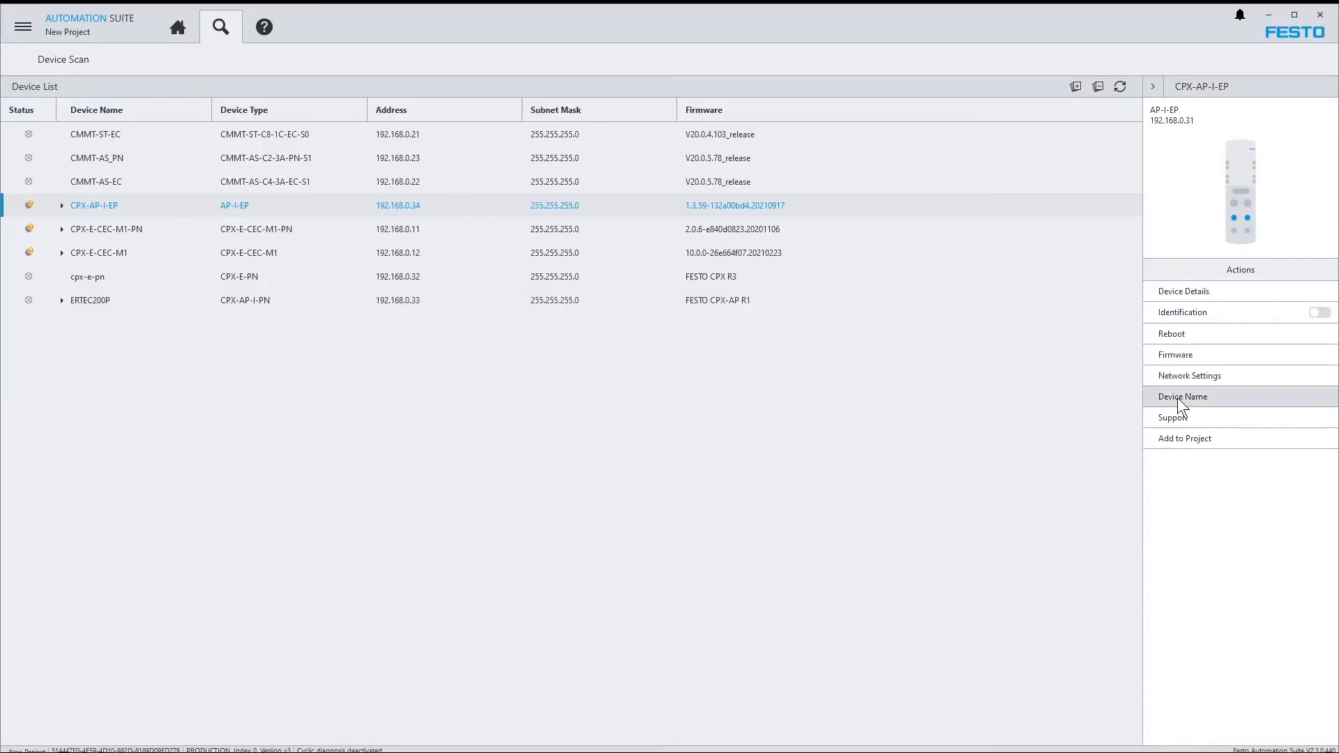
Rename the device to CPX-AP-I-EP2 and return to its action list.
left_click(1182, 396)
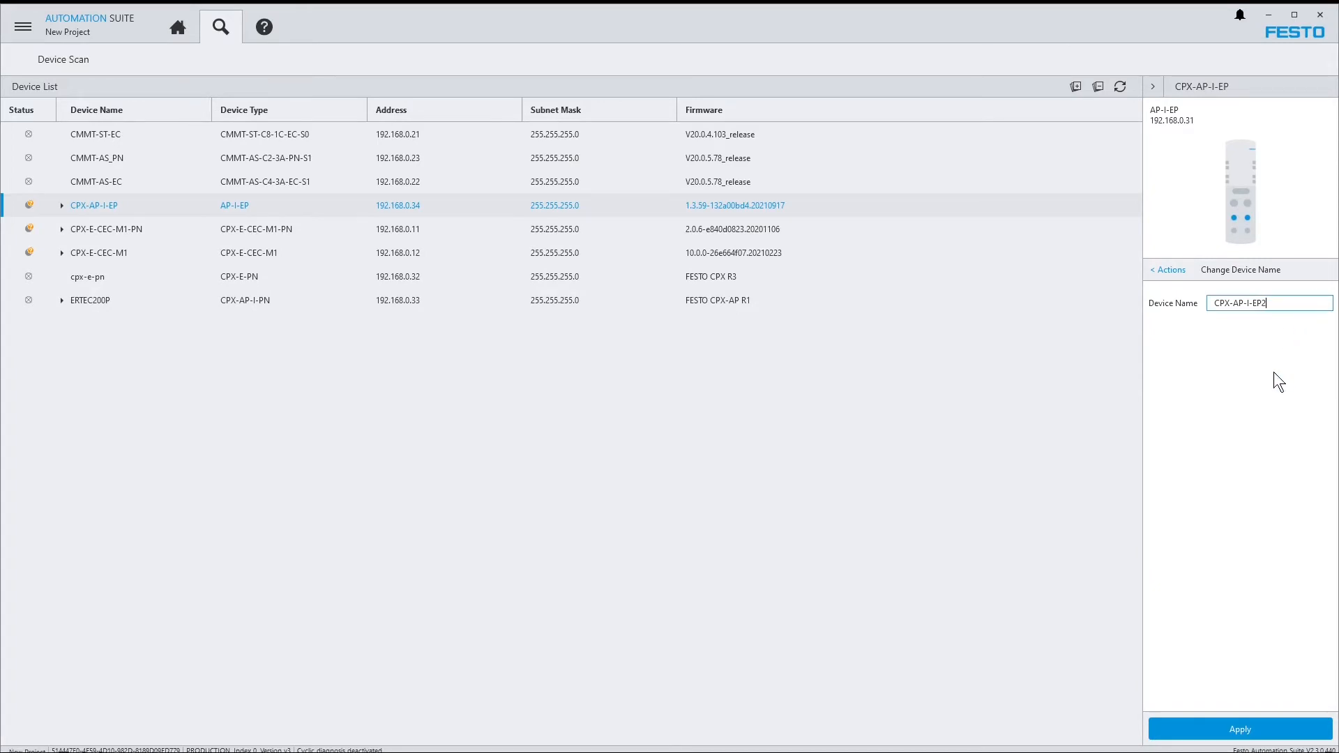
left_click(1238, 729)
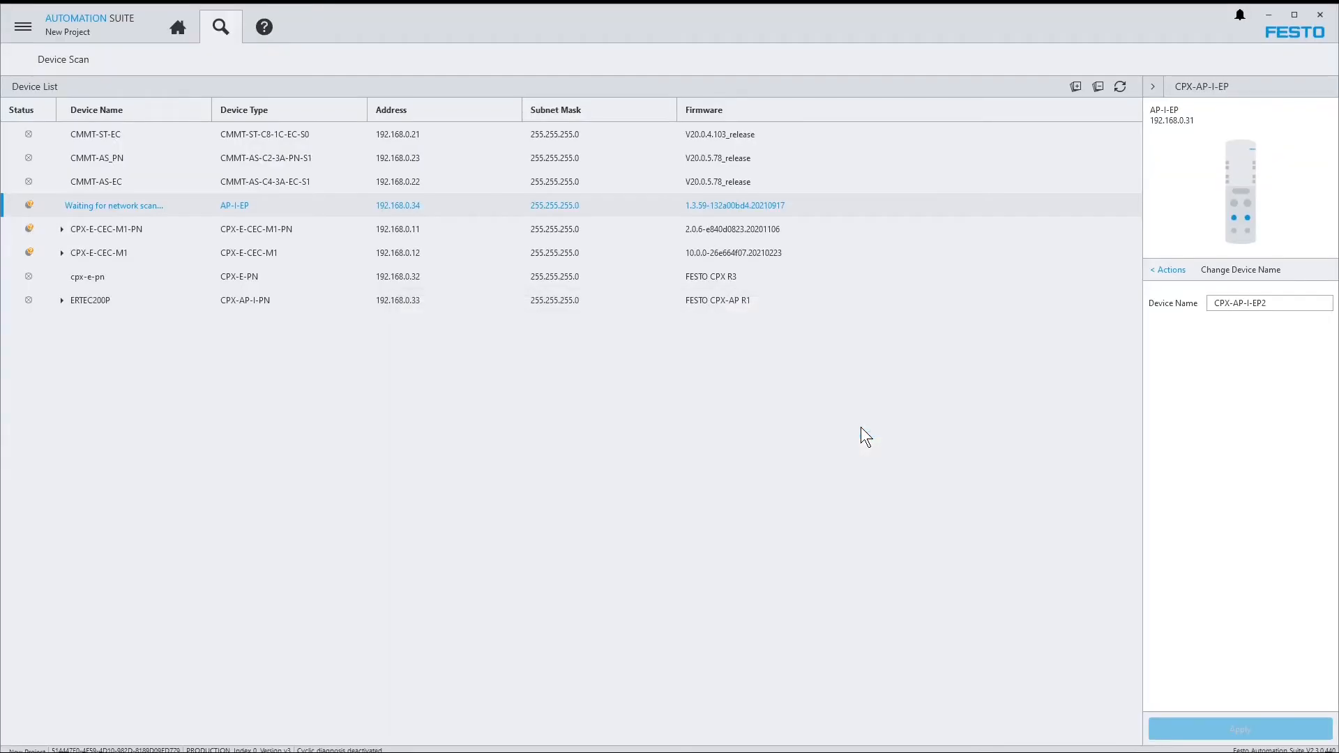
left_click(1165, 269)
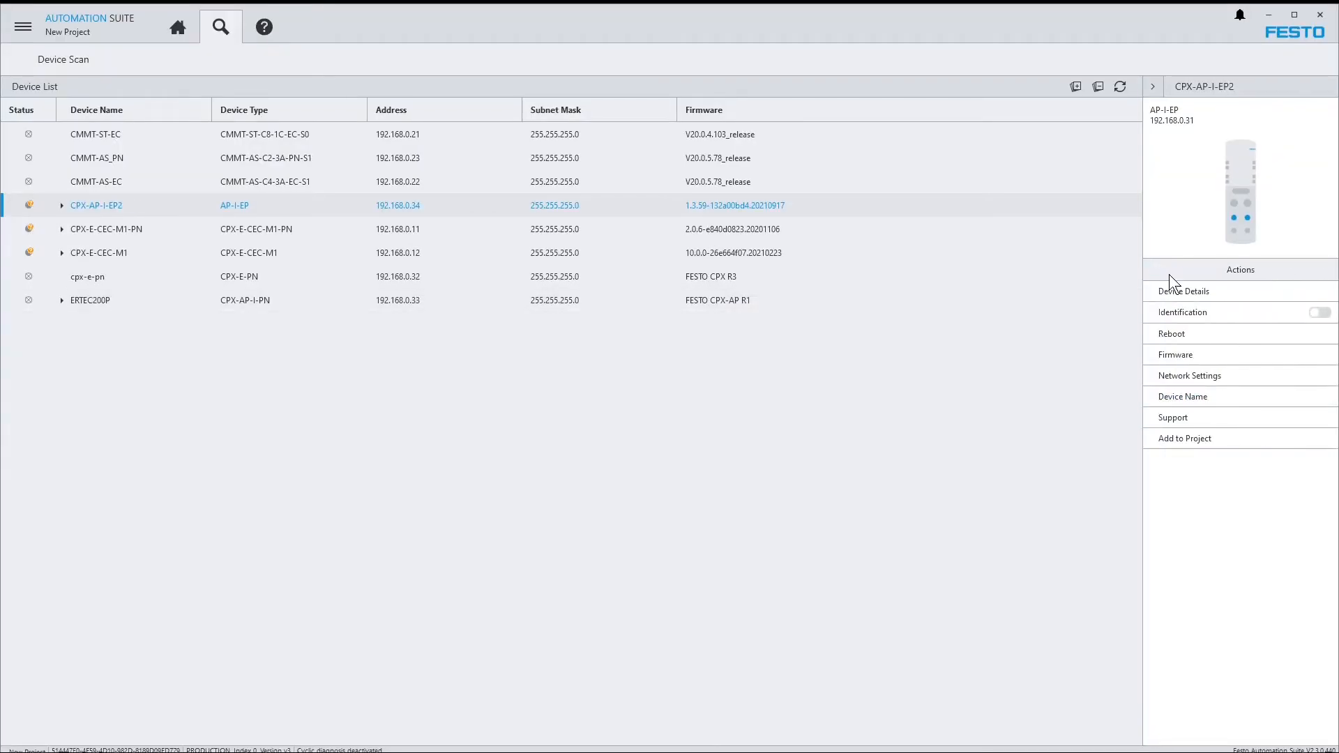
mouse_move(1181, 396)
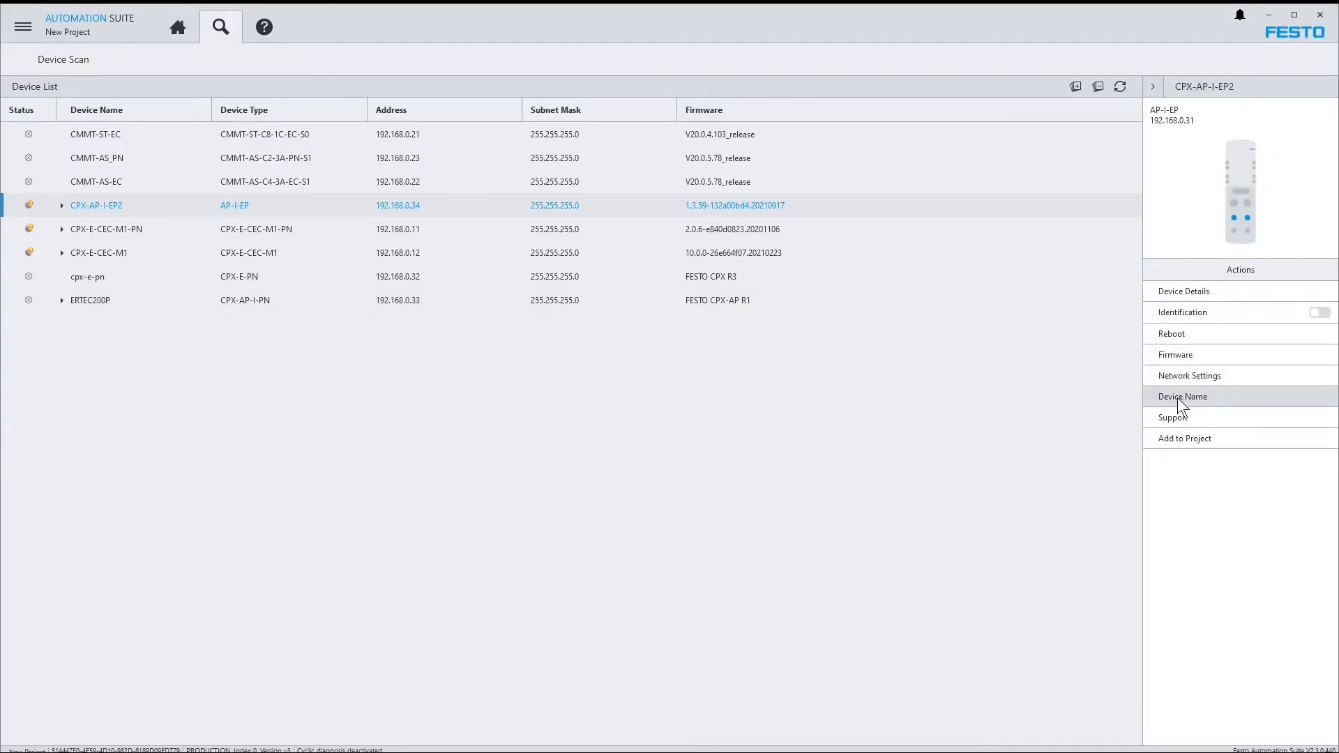
Download the CPX-AP-I-EP-M12-EN EtherNet/IP operating manual from Support > Manuals.
left_click(1173, 417)
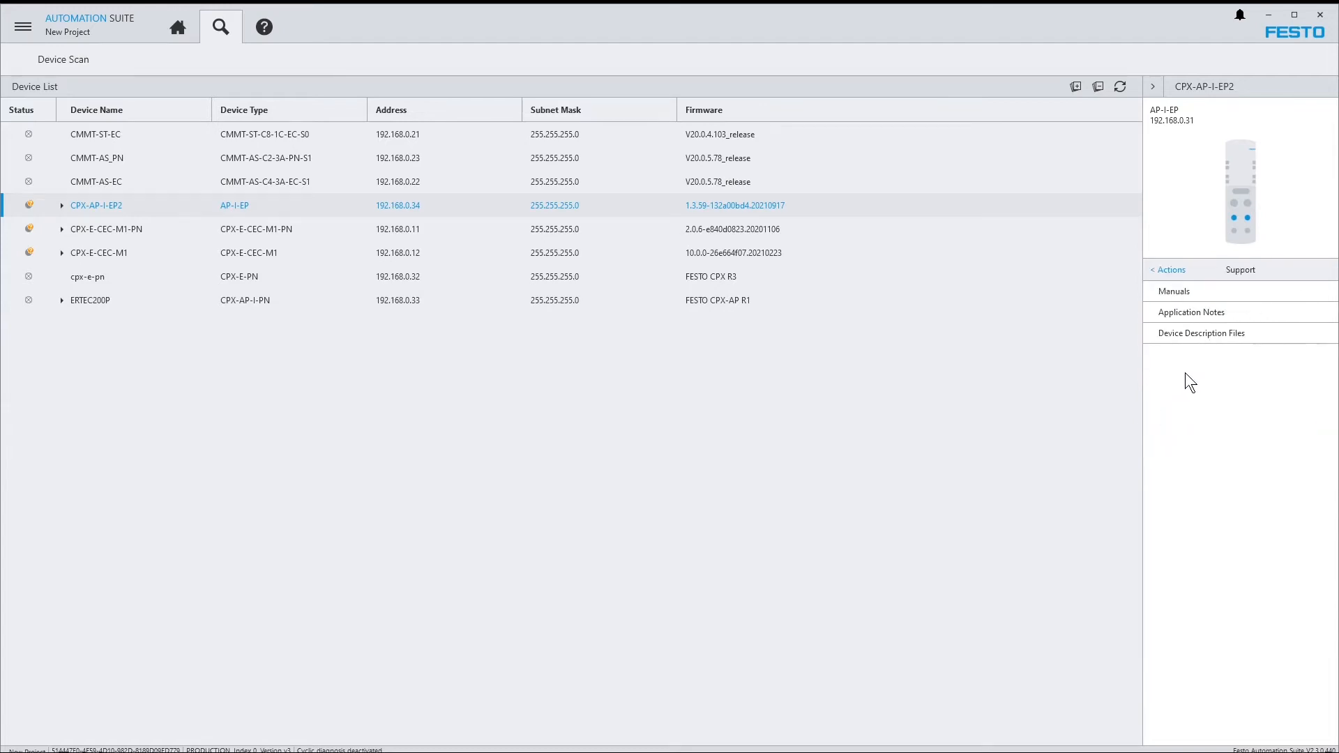
left_click(1174, 292)
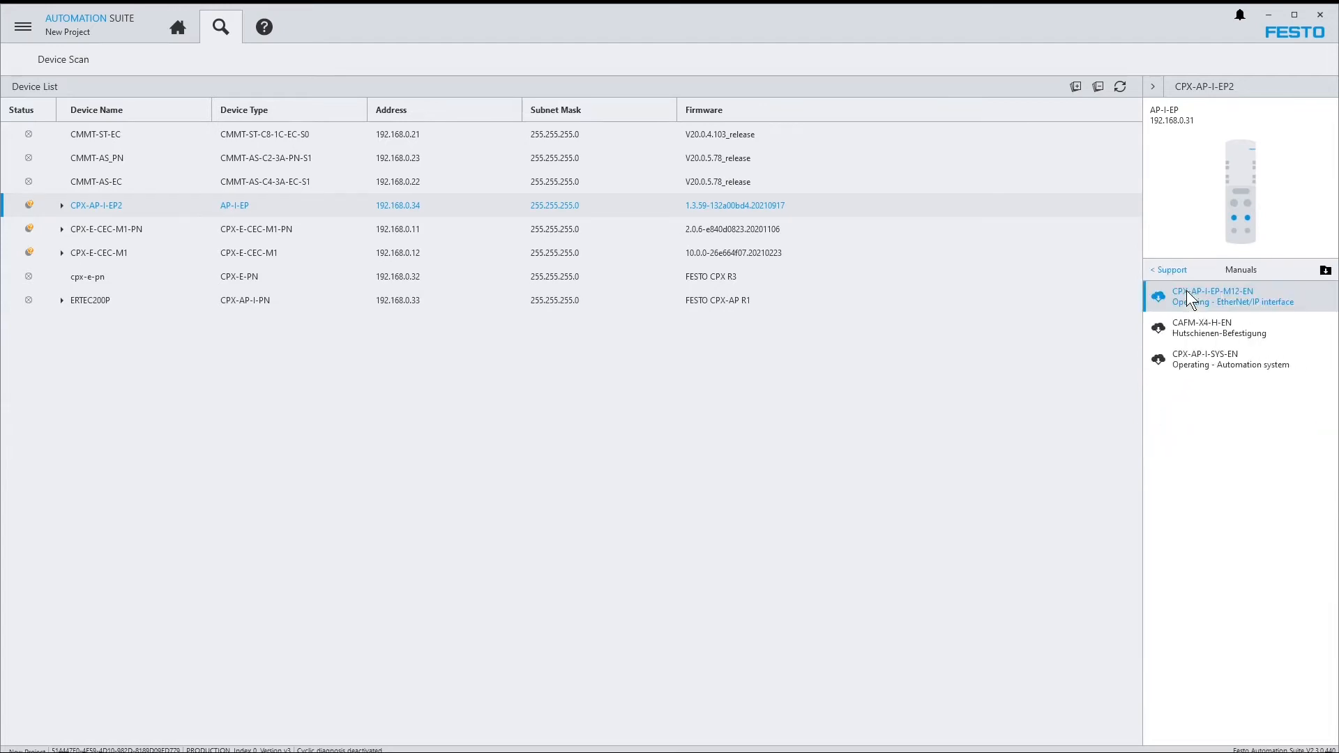
left_click(1213, 296)
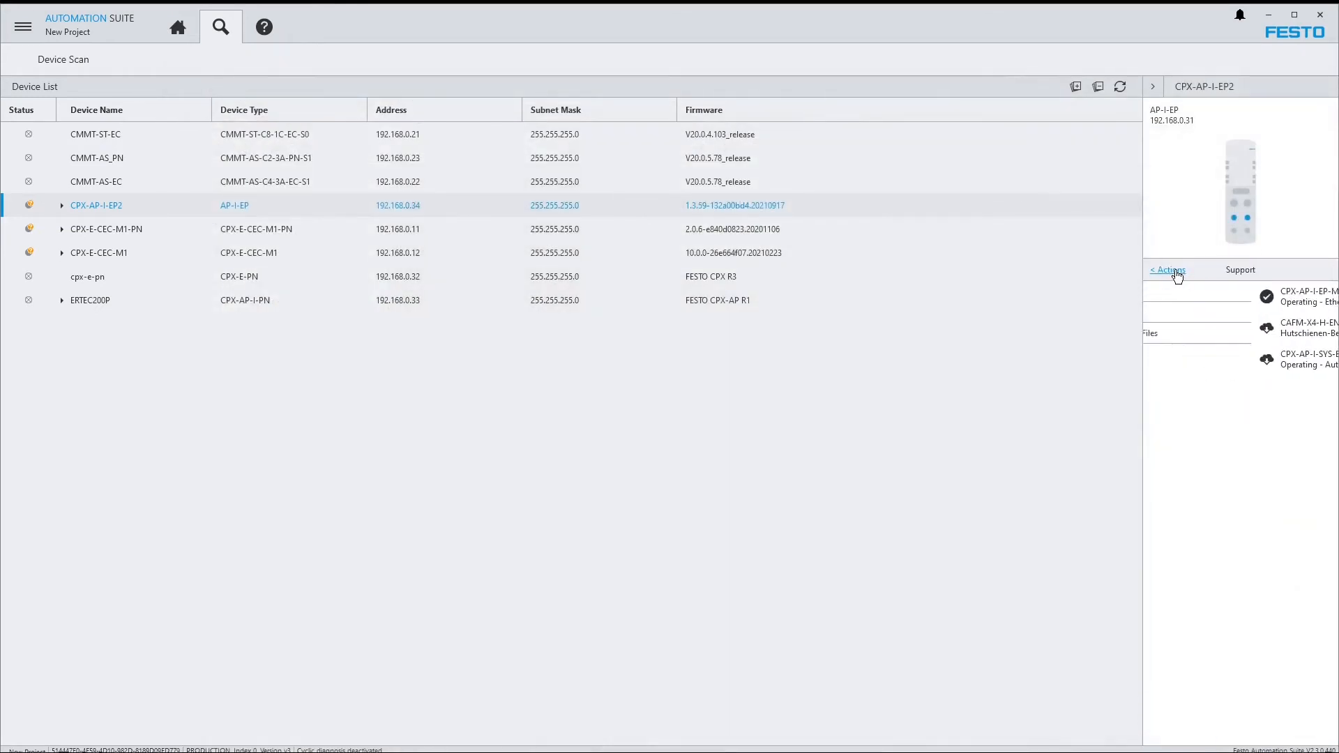
Return from the support documents to CPX-AP-I-EP2's action list.
left_click(1168, 270)
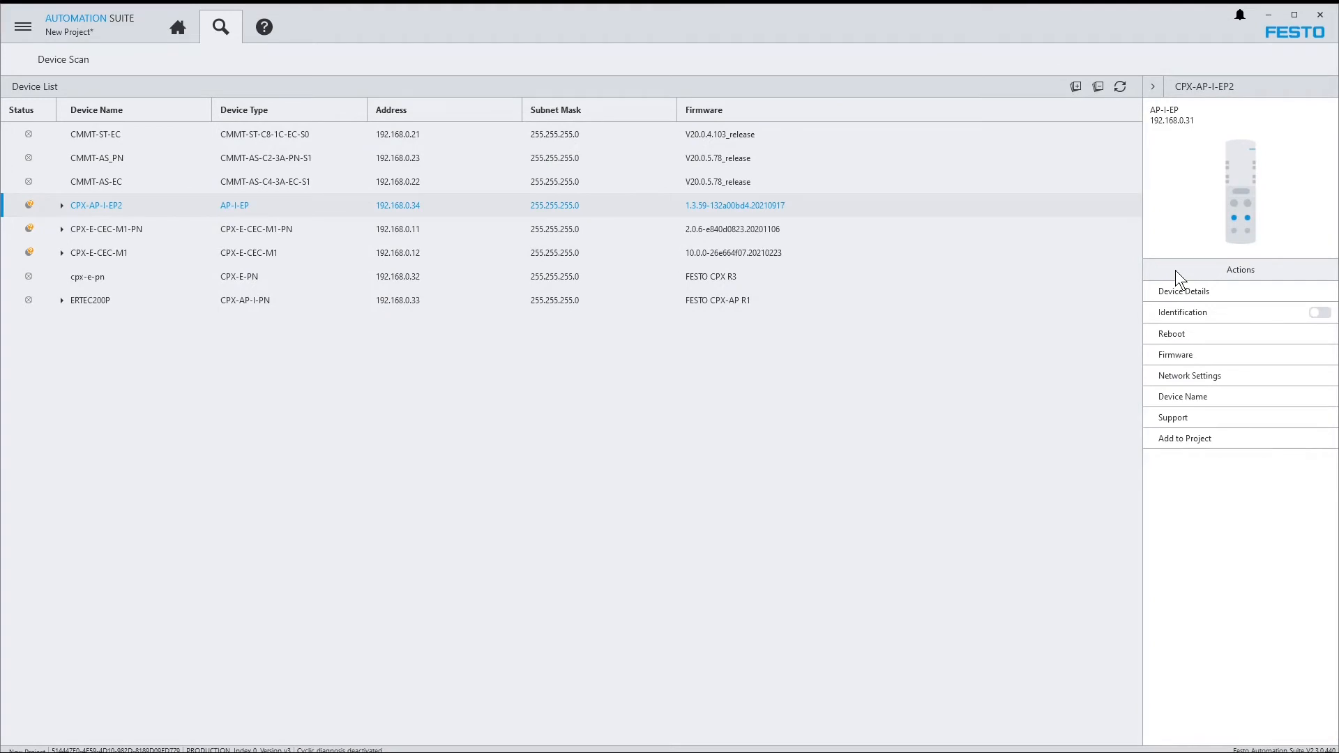
mouse_move(1209, 438)
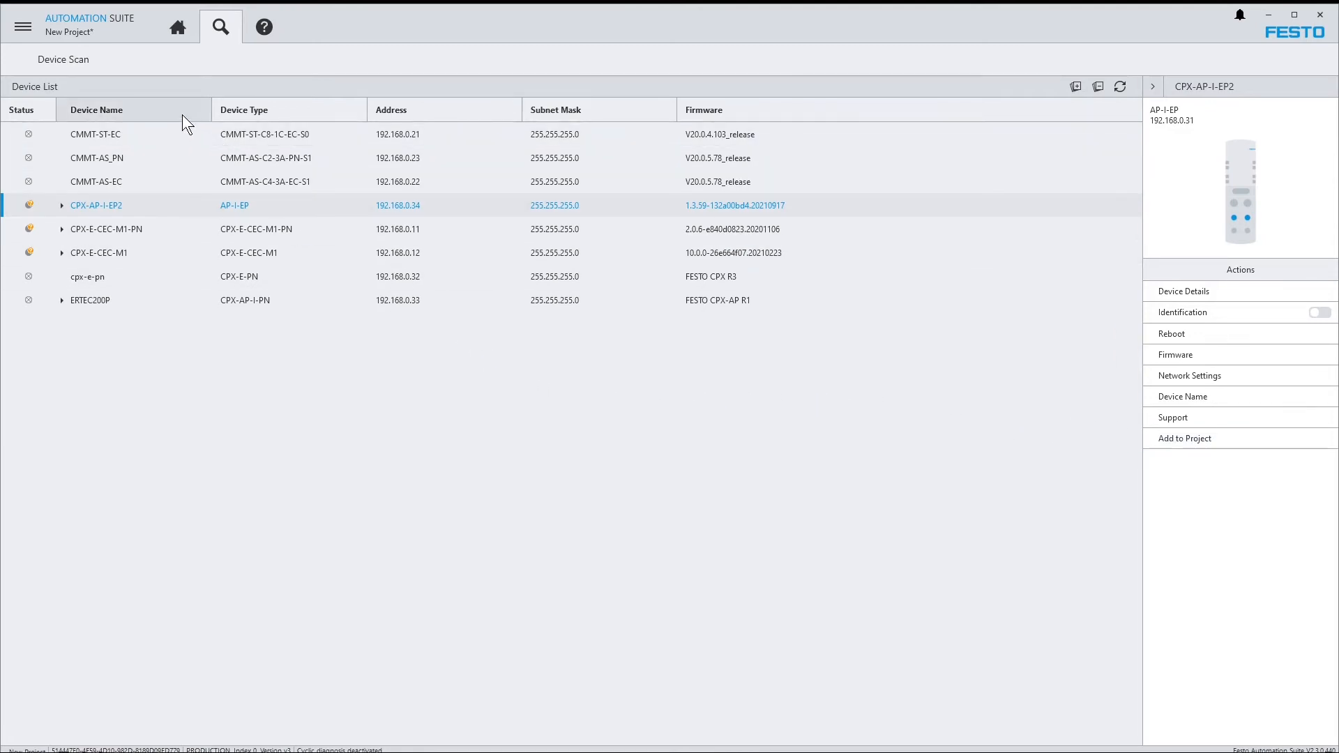
left_click(96, 109)
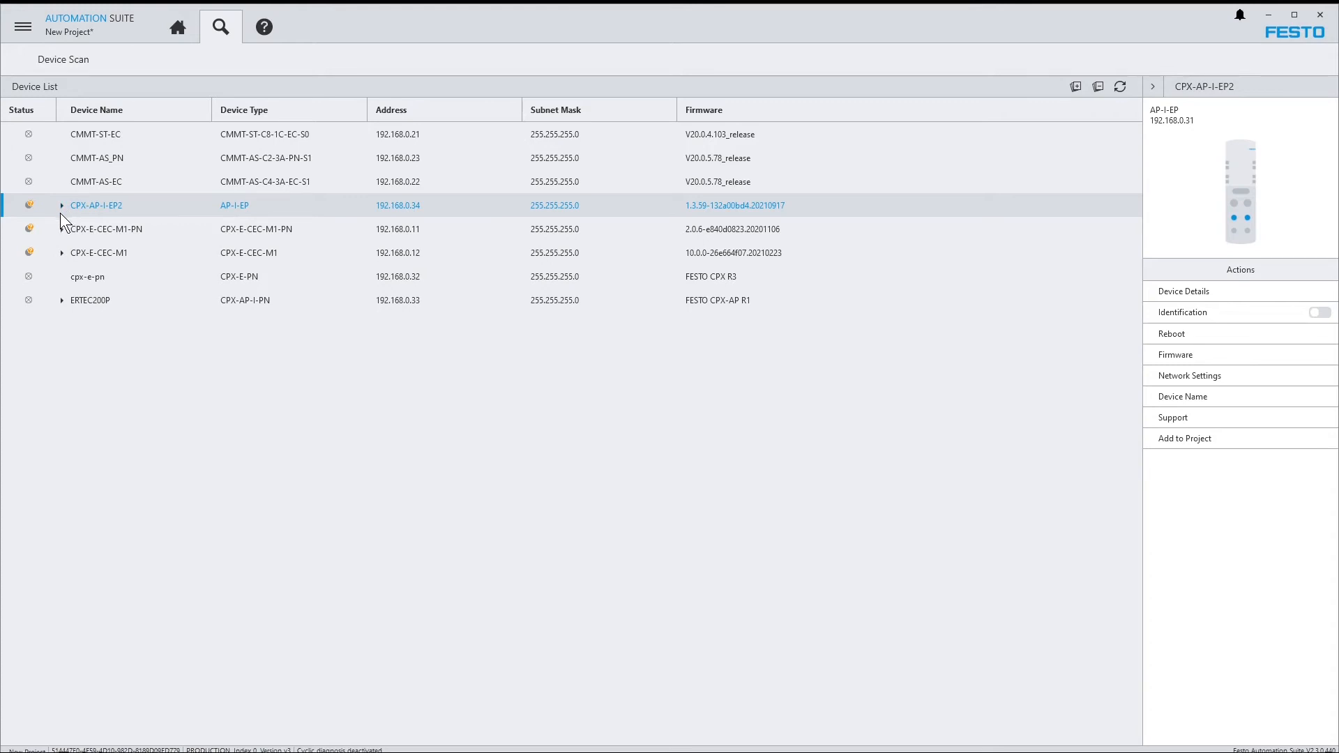
Expand CPX-E-CEC-M1-PN, CPX_E_EC and CPX-AP-I-EP2 to reveal their modules, selecting CPX_E_EC.
left_click(60, 228)
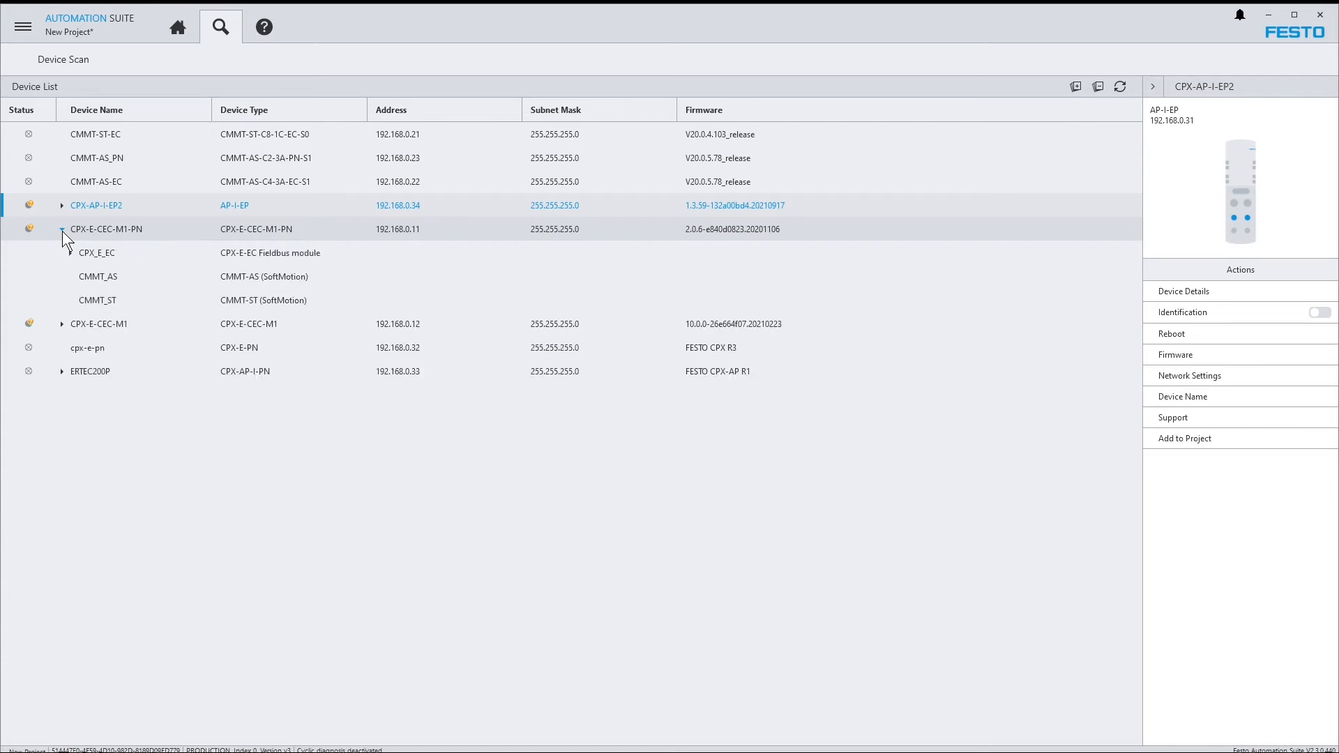
left_click(71, 252)
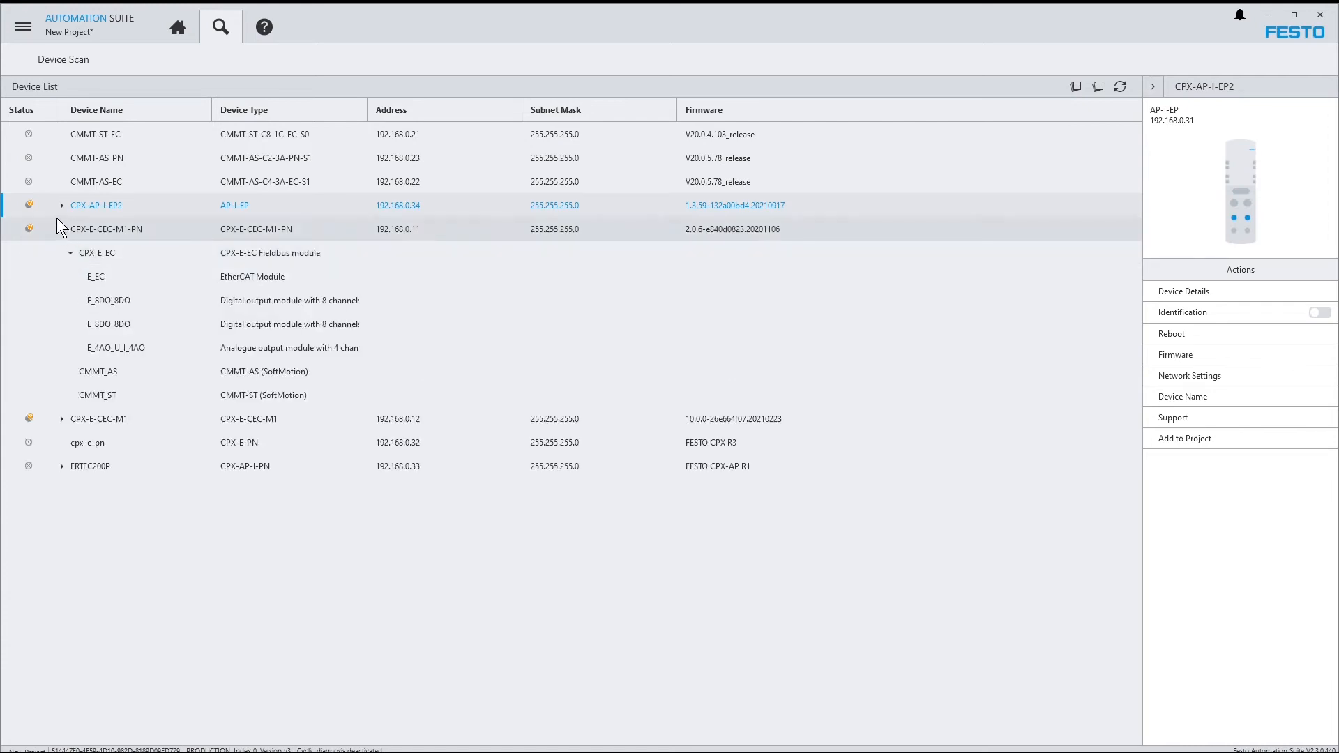
left_click(60, 204)
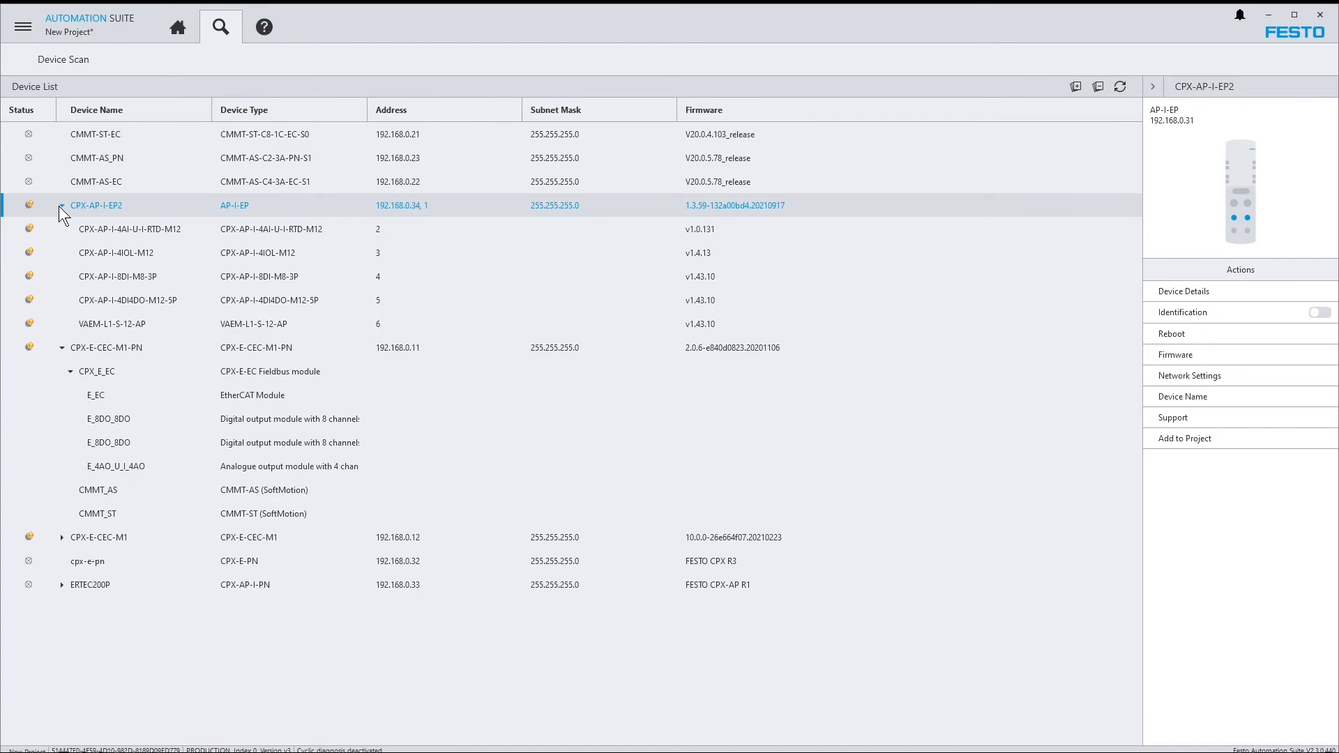
left_click(116, 252)
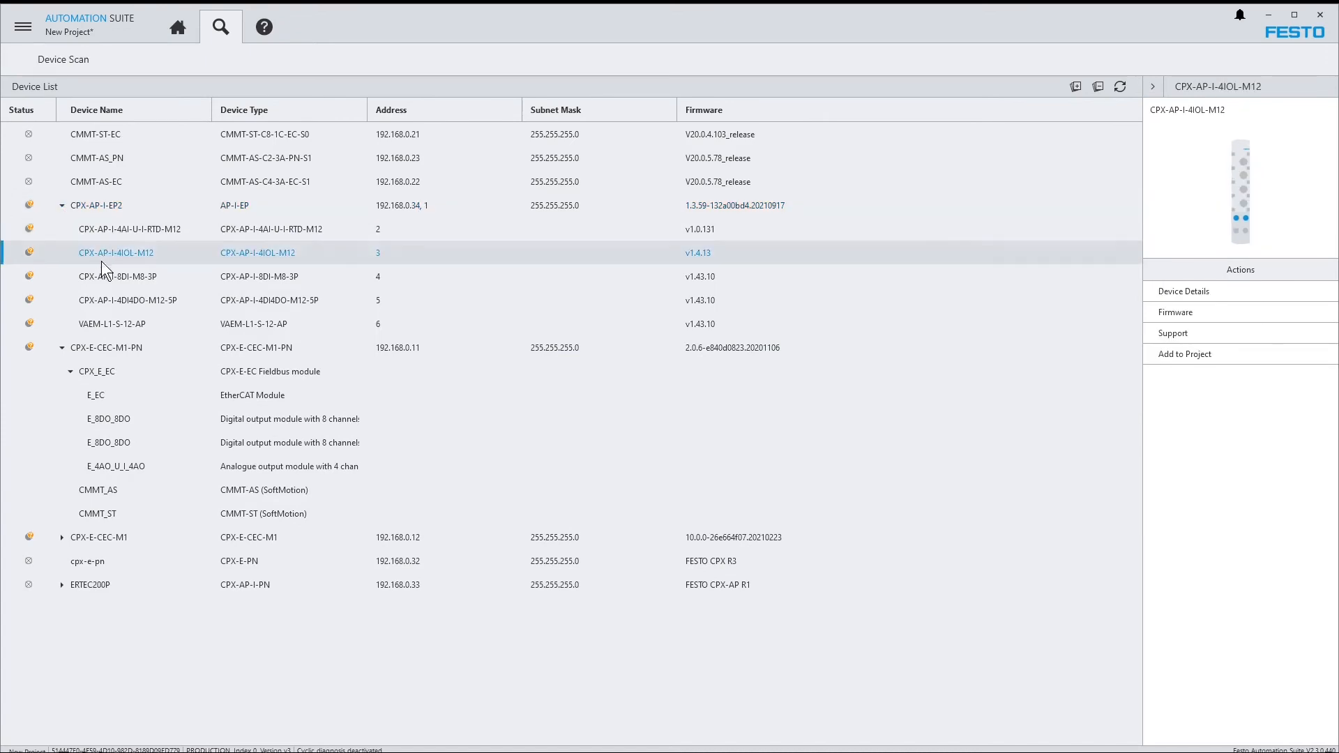
left_click(96, 371)
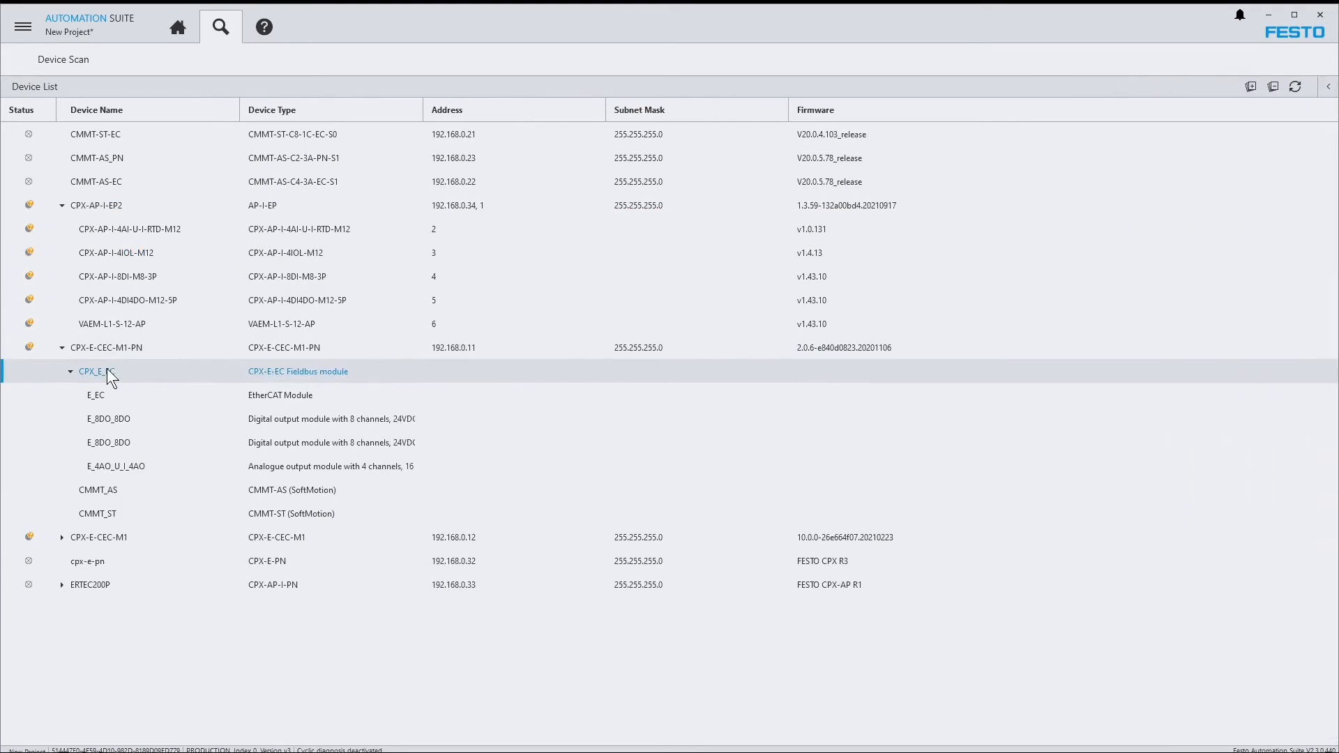
mouse_move(127, 378)
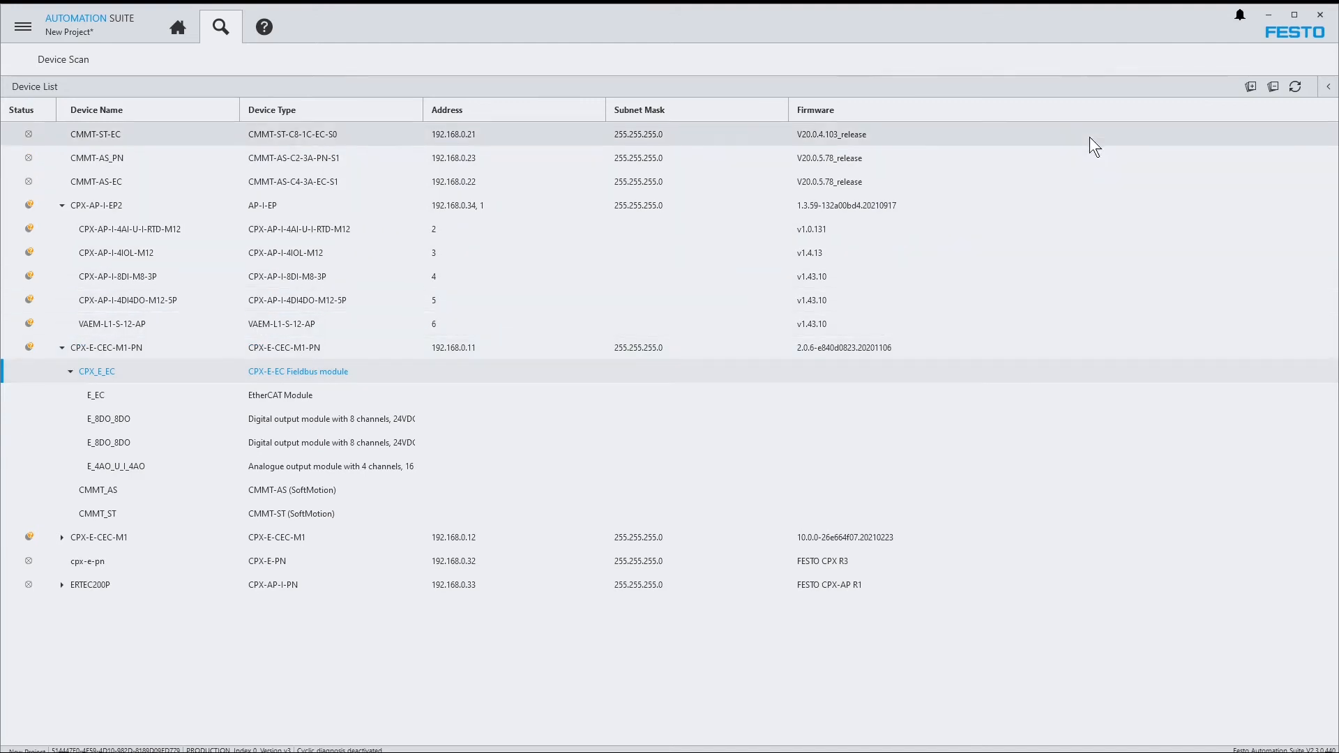
mouse_move(1295, 87)
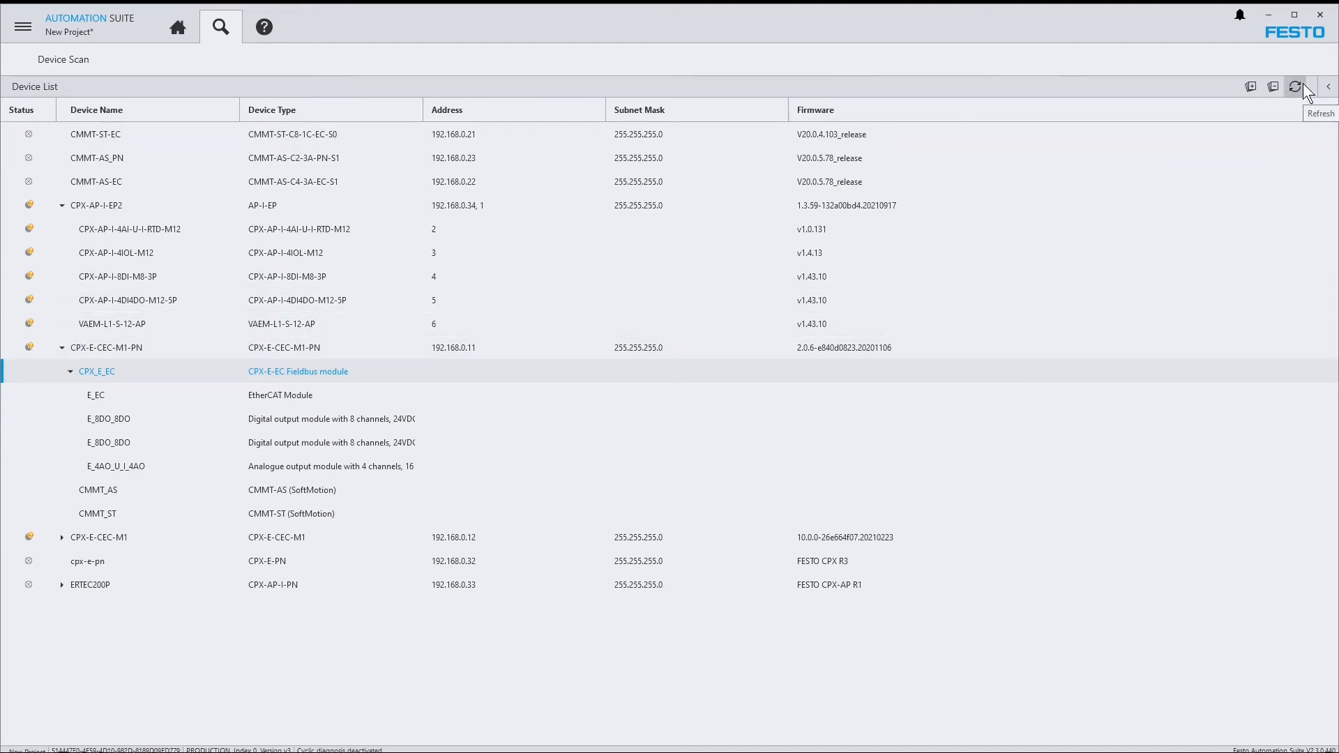
mouse_move(1297, 90)
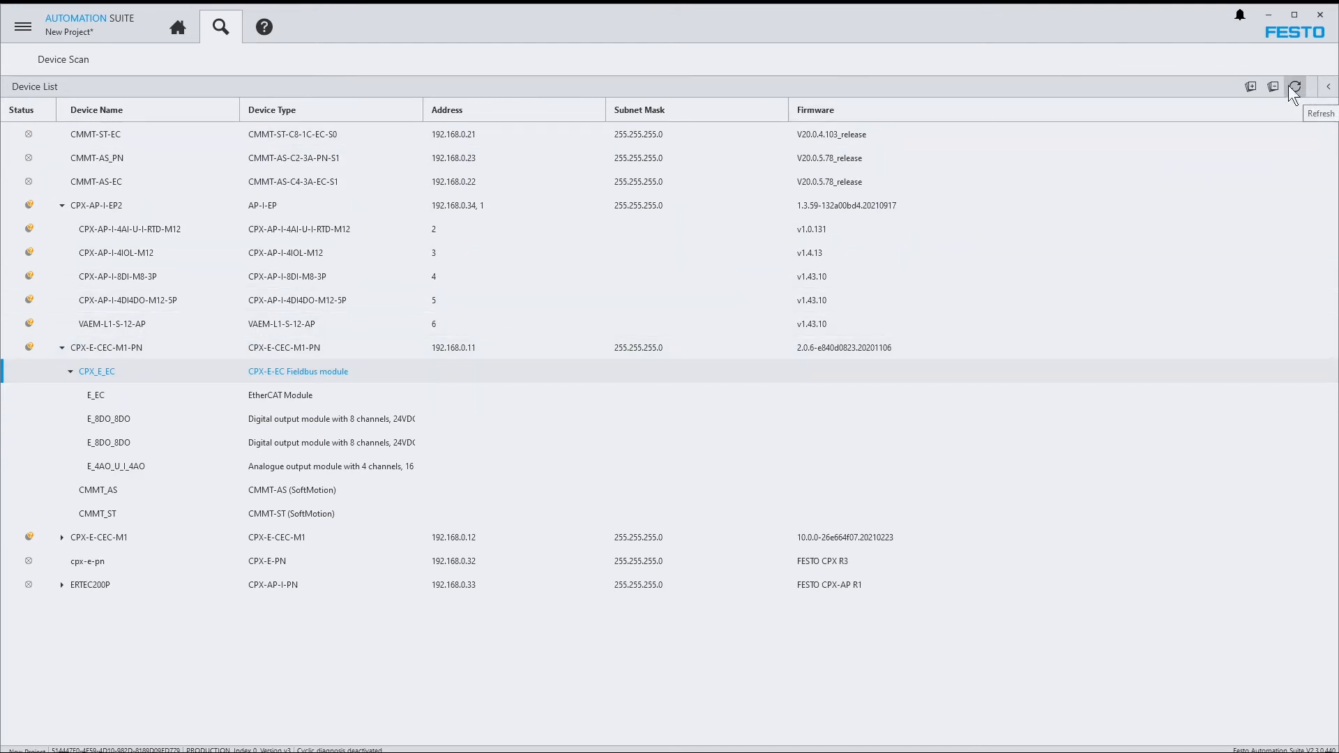
Rescan the network and select the CMMT-ST-EC drive to show its actions.
left_click(1294, 87)
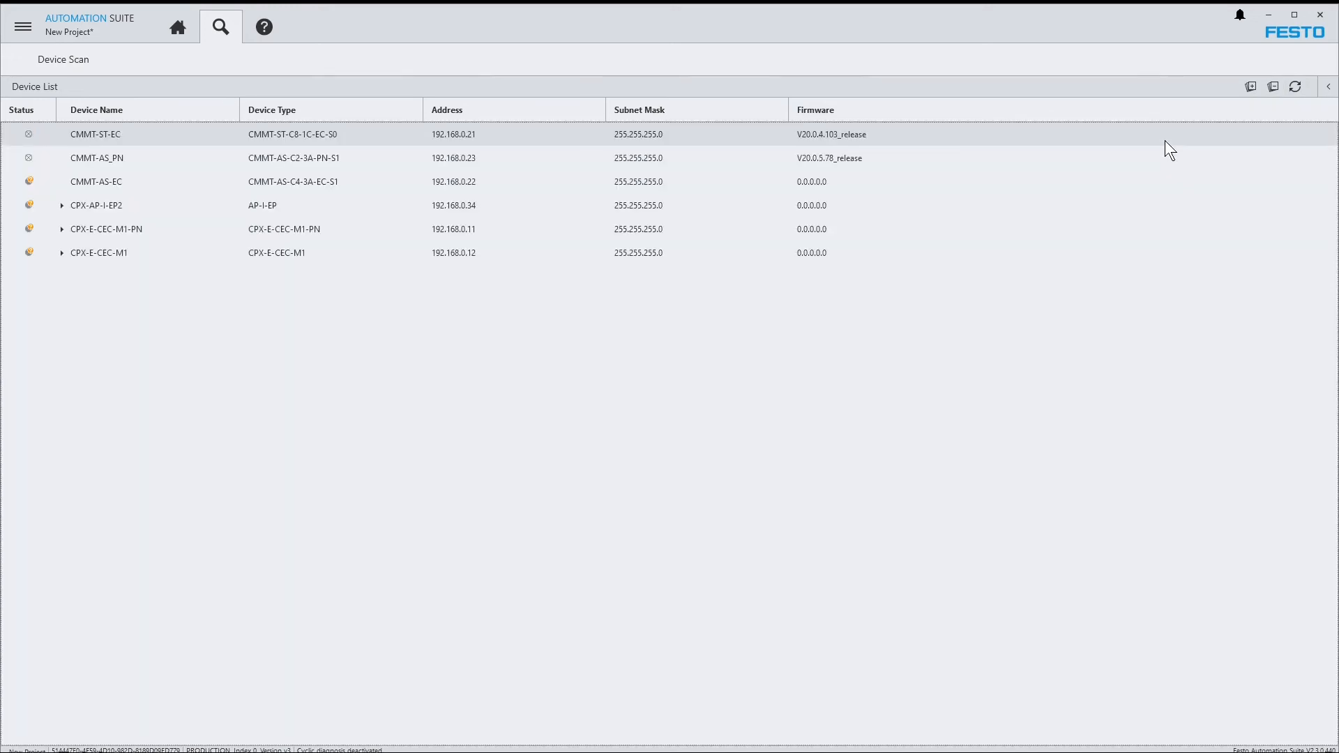
left_click(96, 134)
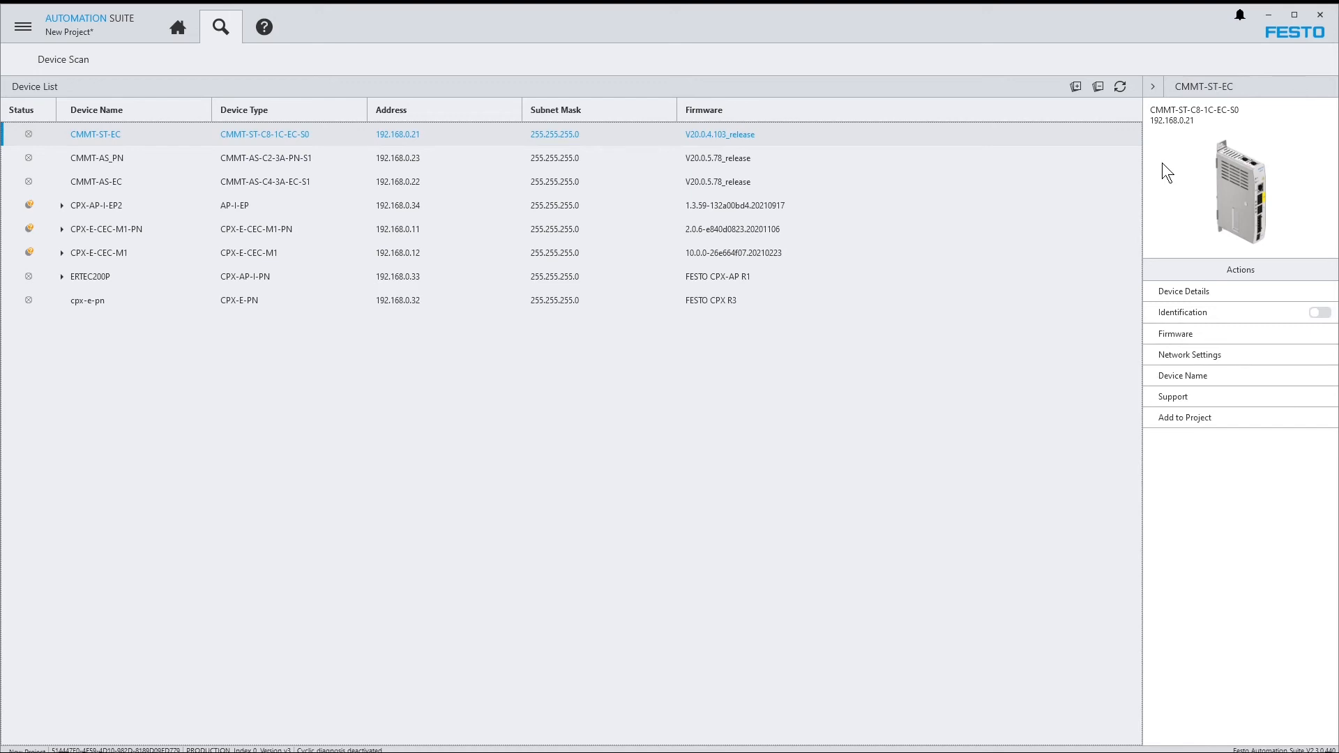
mouse_move(1082, 146)
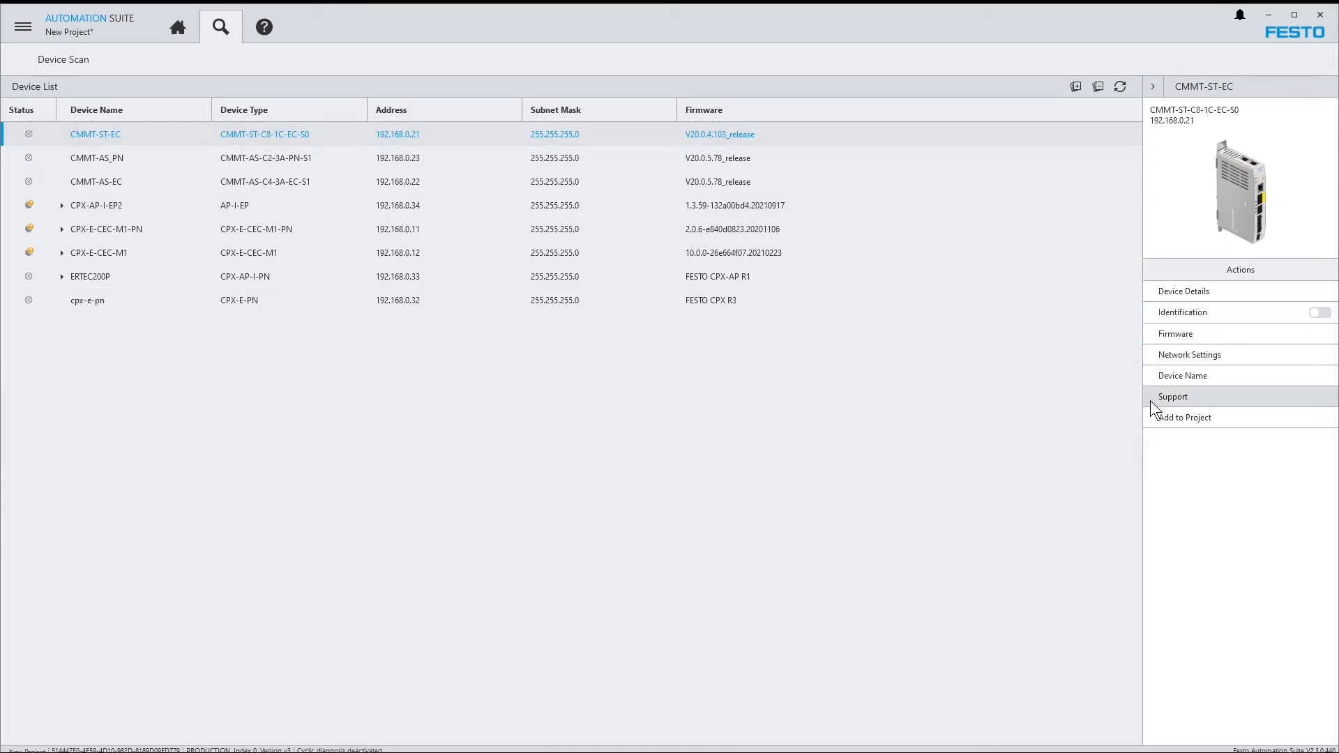
Add CMMT-ST-EC to the project, view its drive configuration, and return to the scanned device list.
left_click(1184, 417)
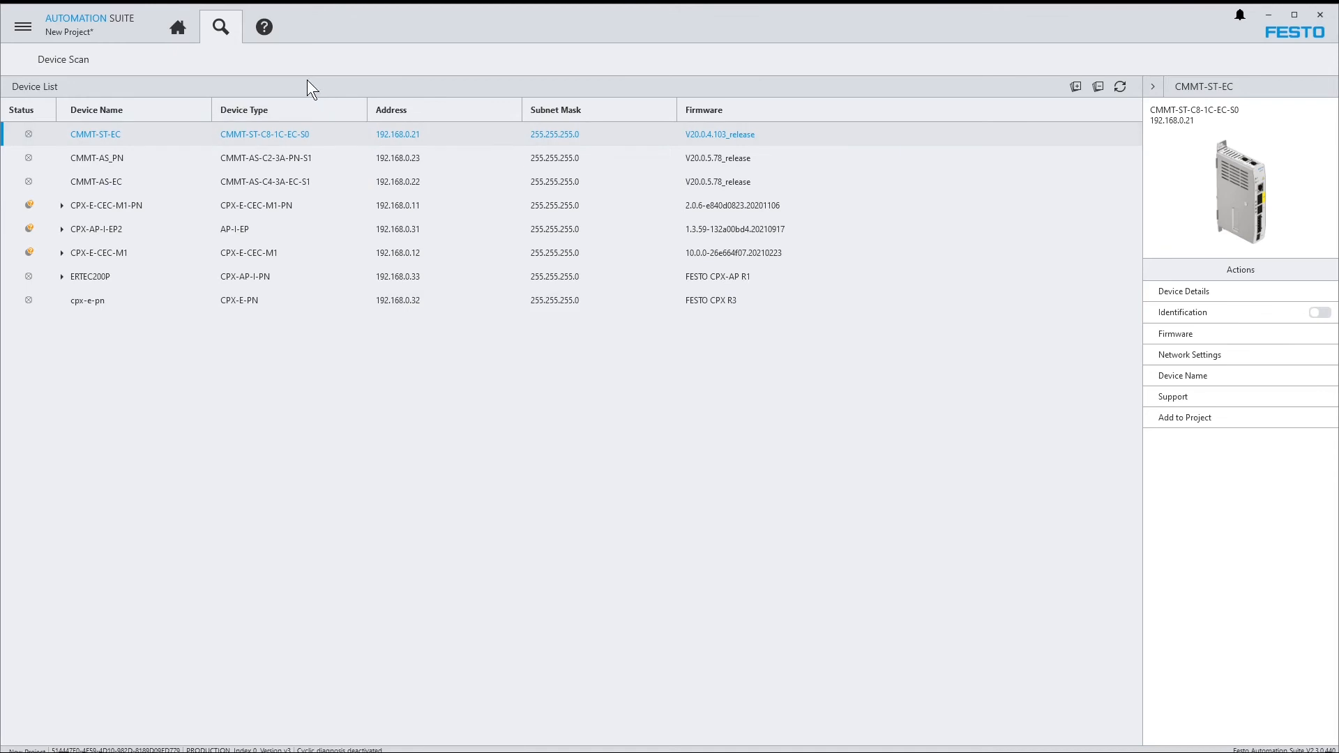
left_click(178, 27)
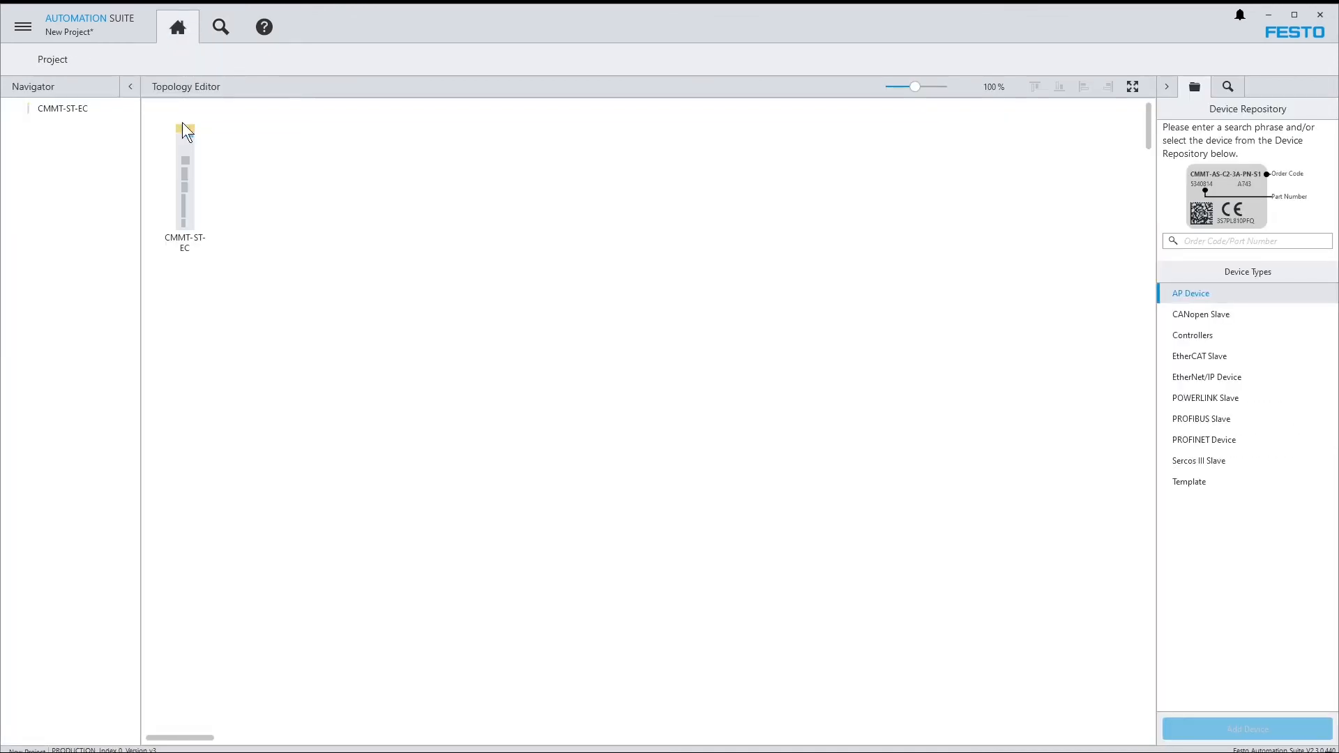
double_click(184, 182)
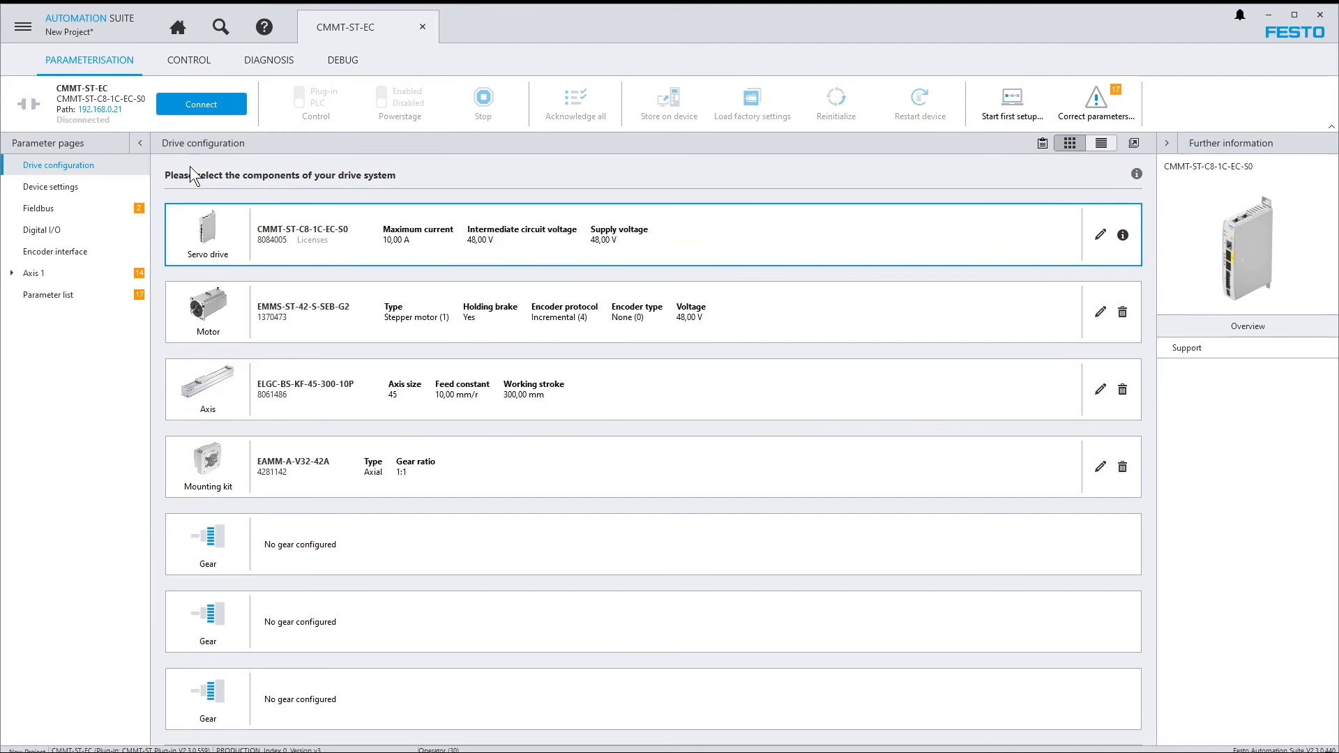
left_click(219, 26)
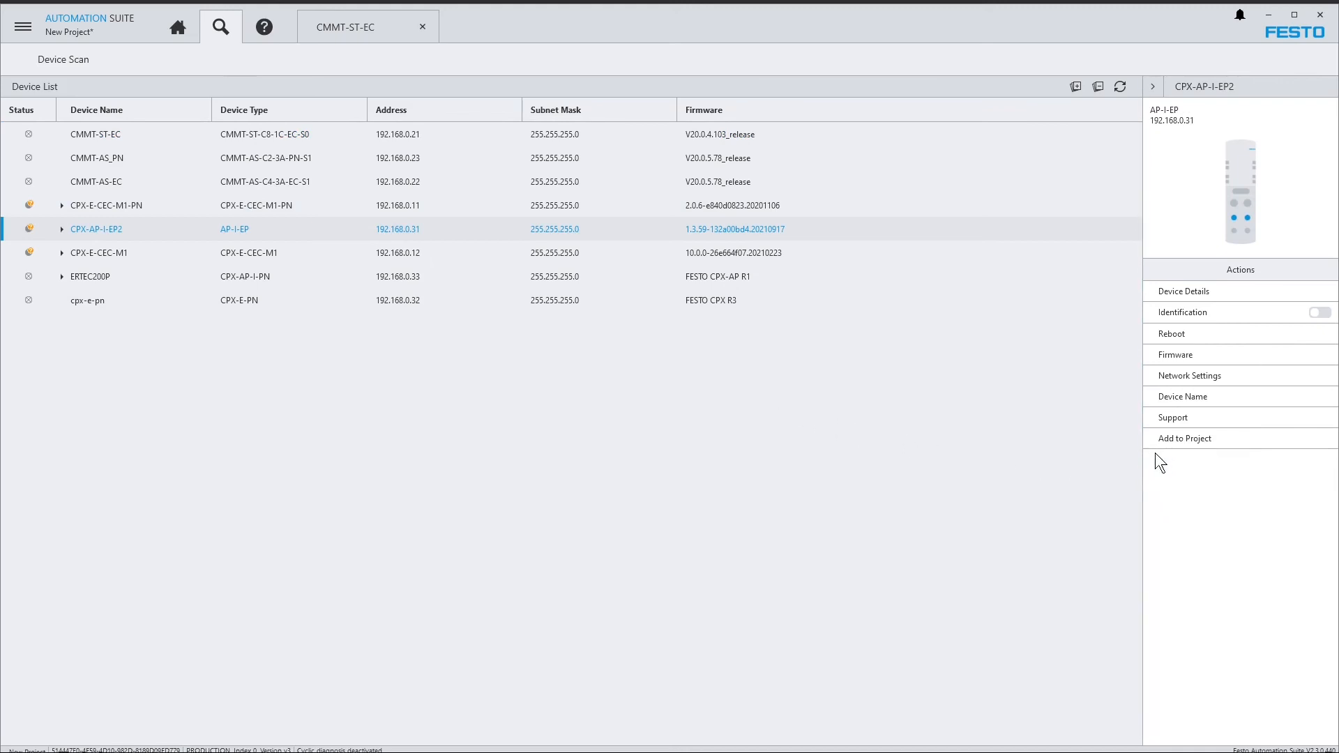
Import CPX-AP-I-EP2 with its topology into the project and show it in the Topology Editor.
left_click(1184, 438)
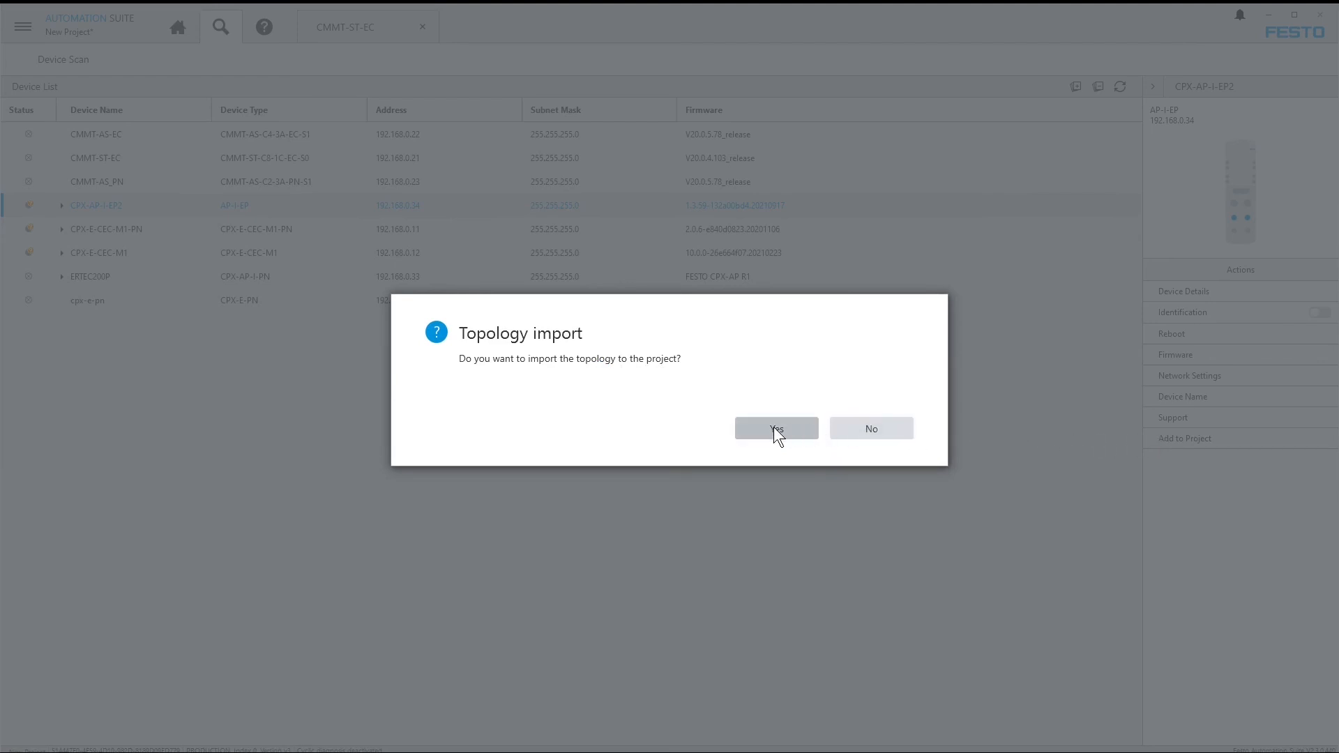
left_click(775, 428)
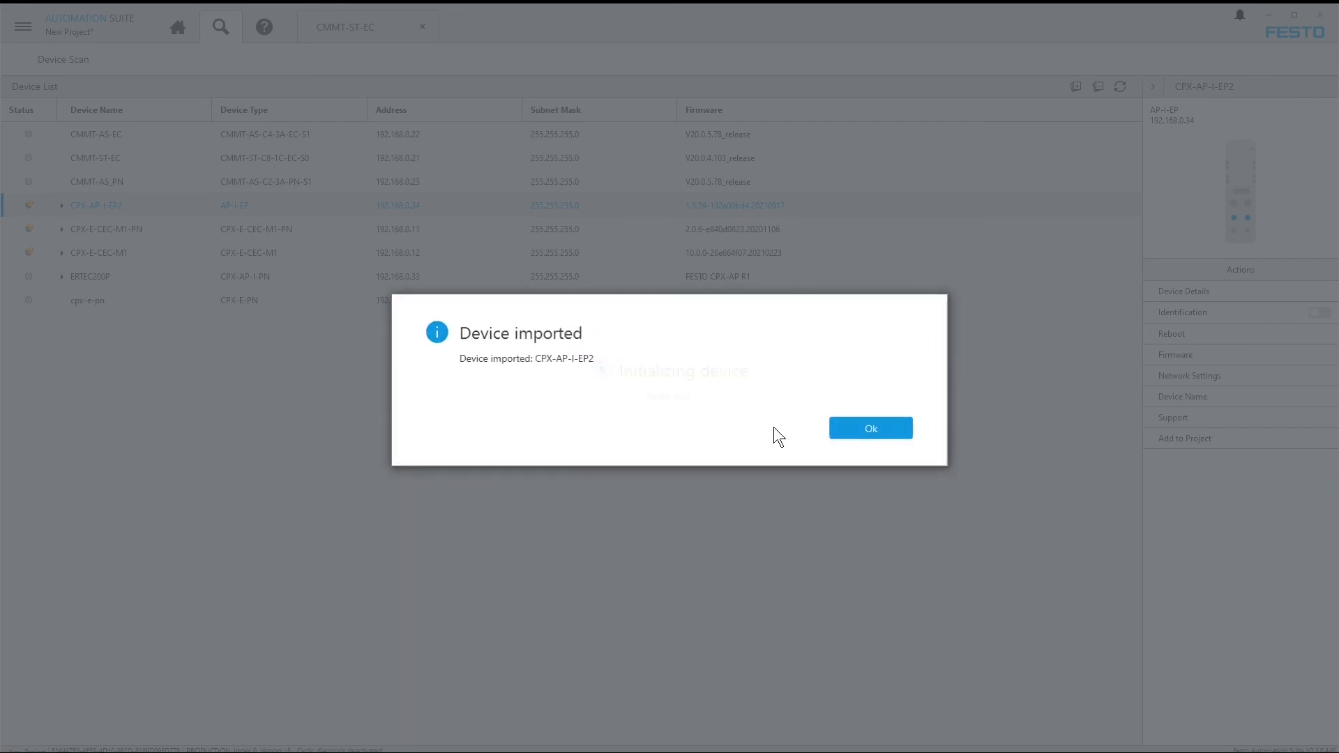
left_click(868, 428)
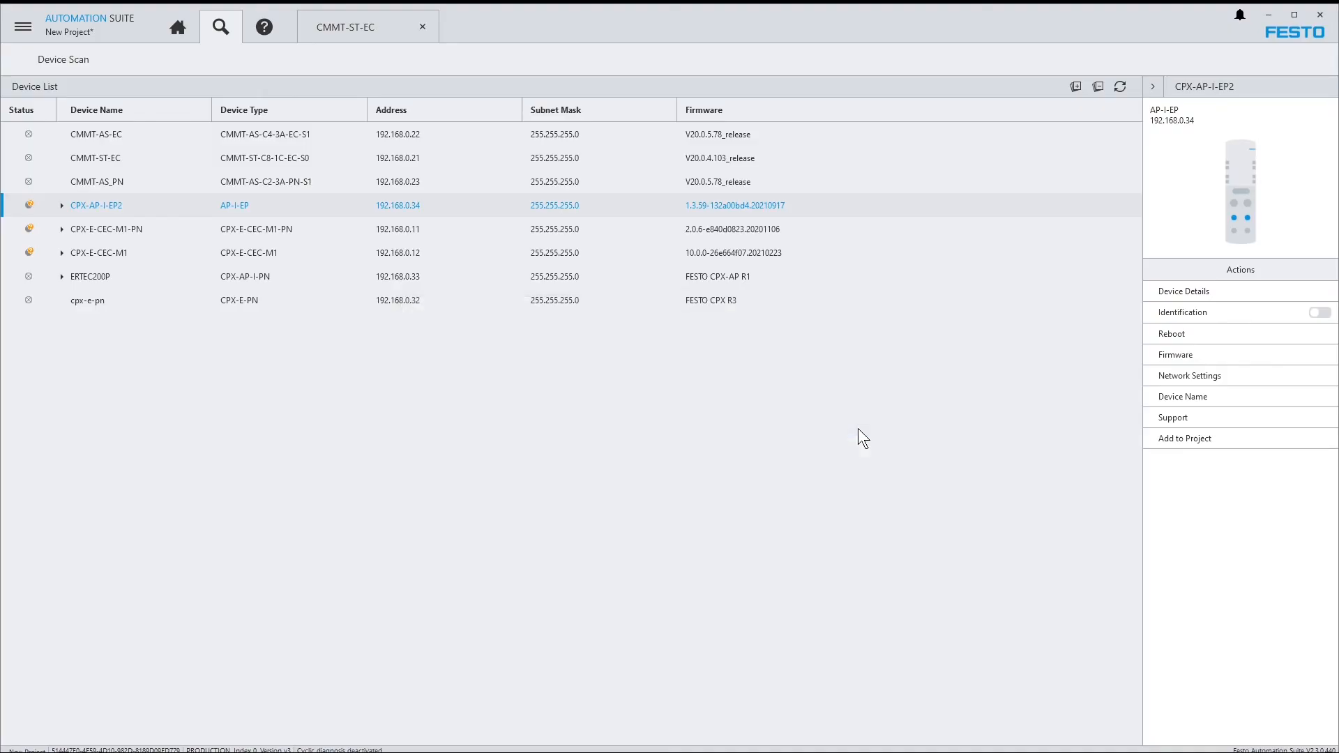
left_click(177, 27)
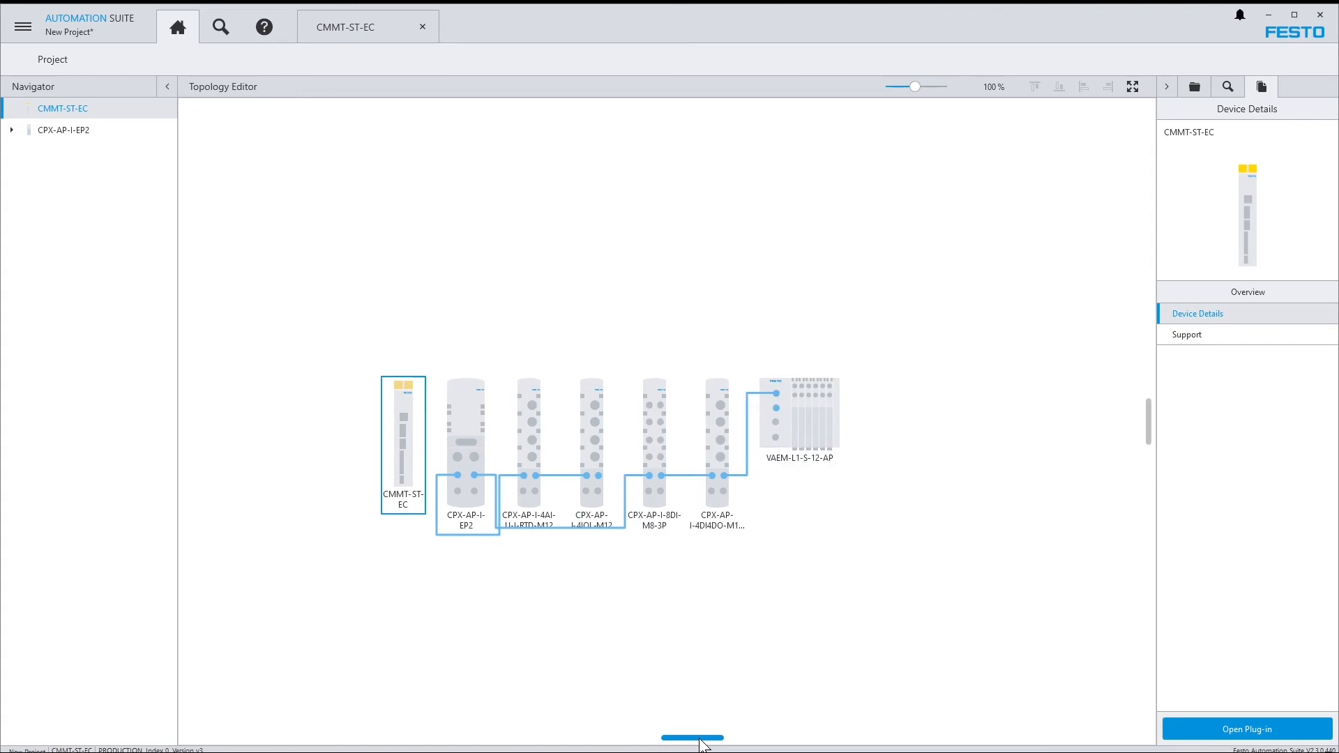
Drag CPX-AP-I-EP2 above its modules and shift the last three modules right and slightly up.
left_click_drag(467, 444, 639, 290)
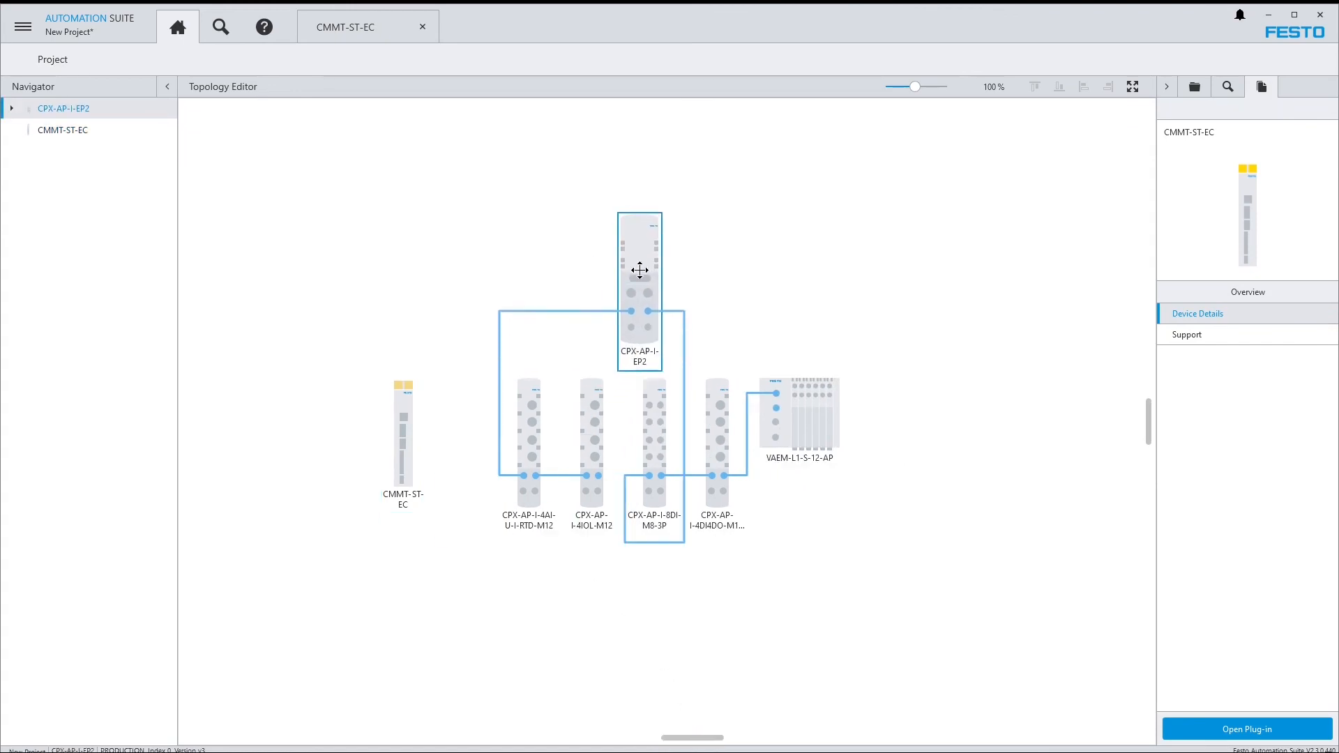
left_click_drag(639, 269, 604, 269)
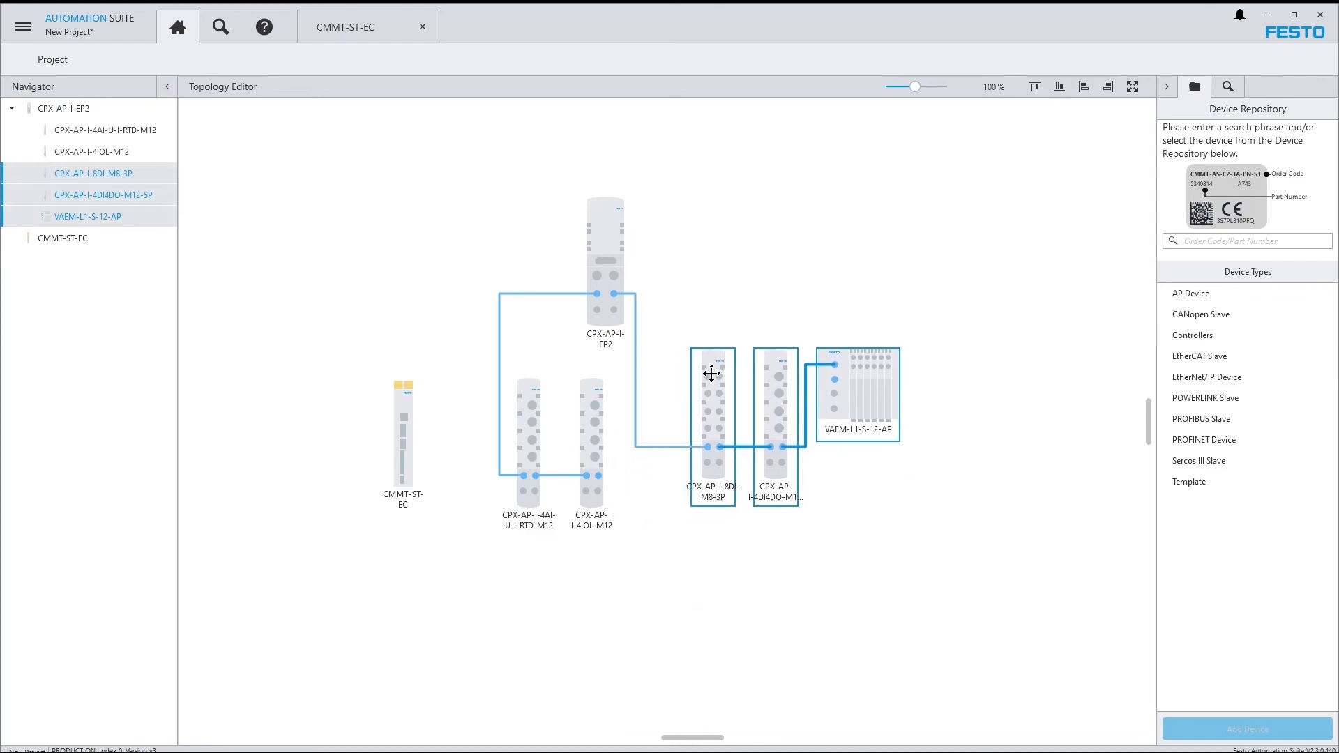
left_click_drag(713, 372, 713, 352)
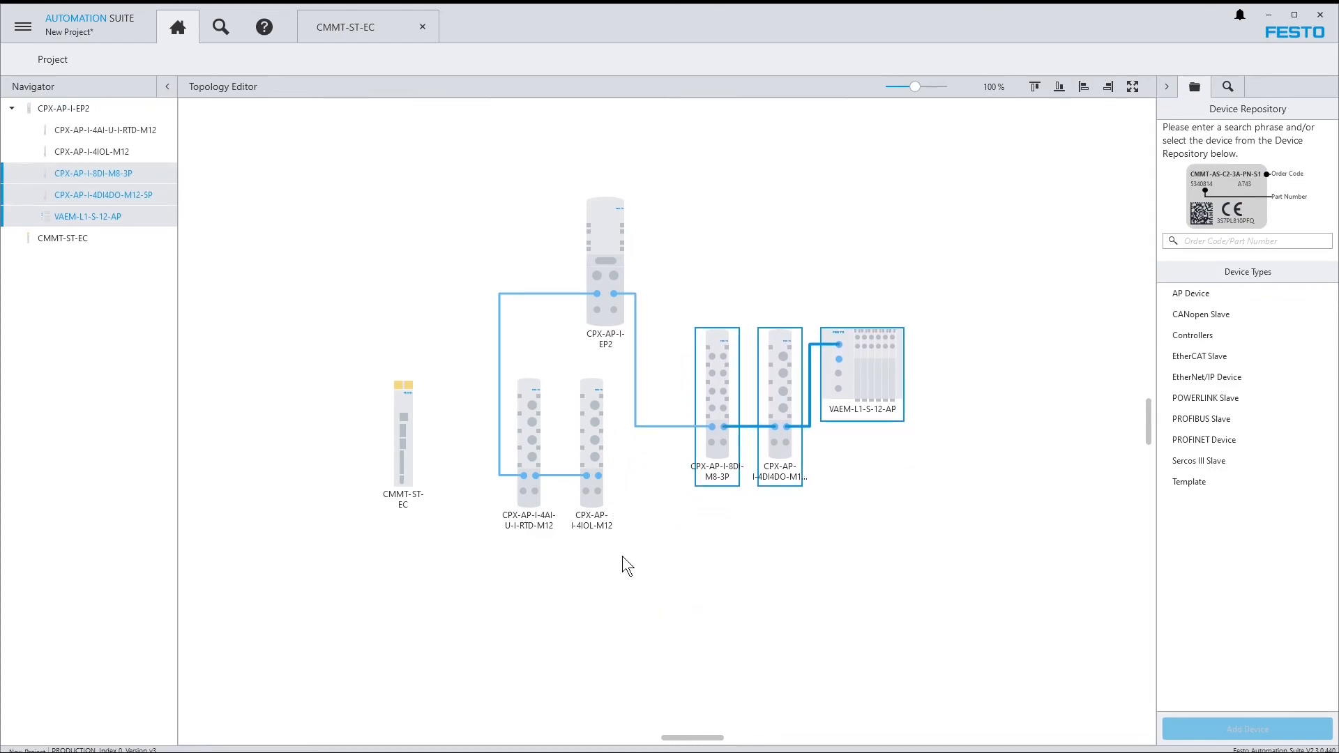